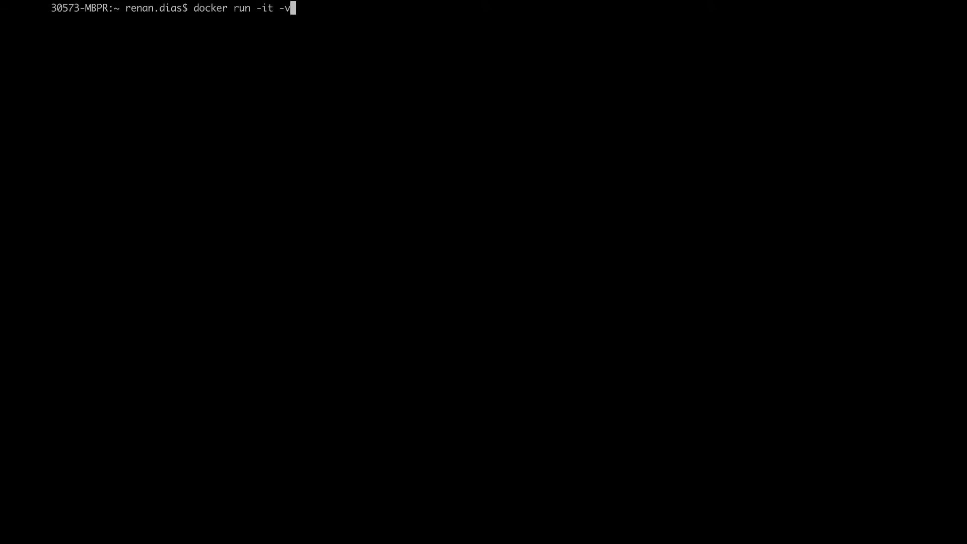
- Launch the rhinosecuritylabs/pacu Docker container with ~/.aws mounted at /root/.aws
type("~/.aws/:")
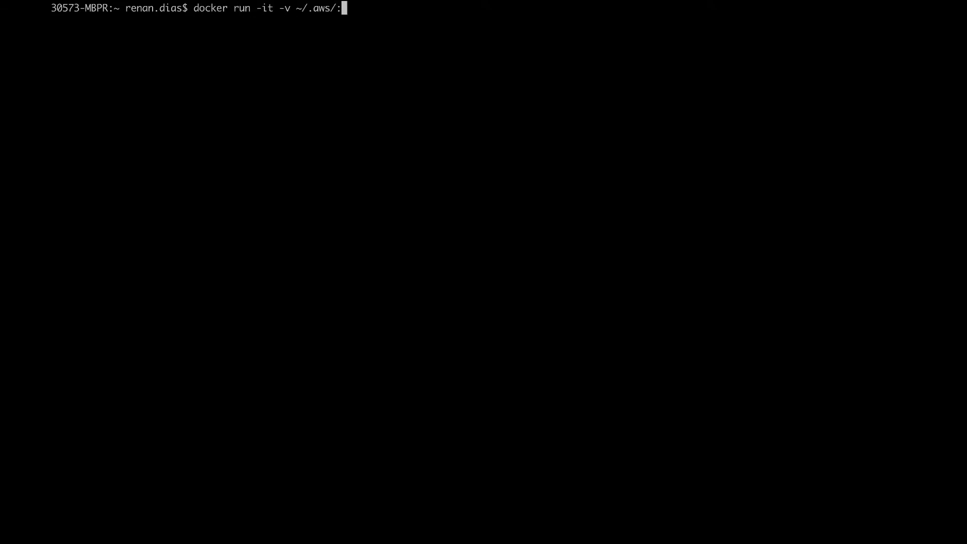
type("/root/.aws")
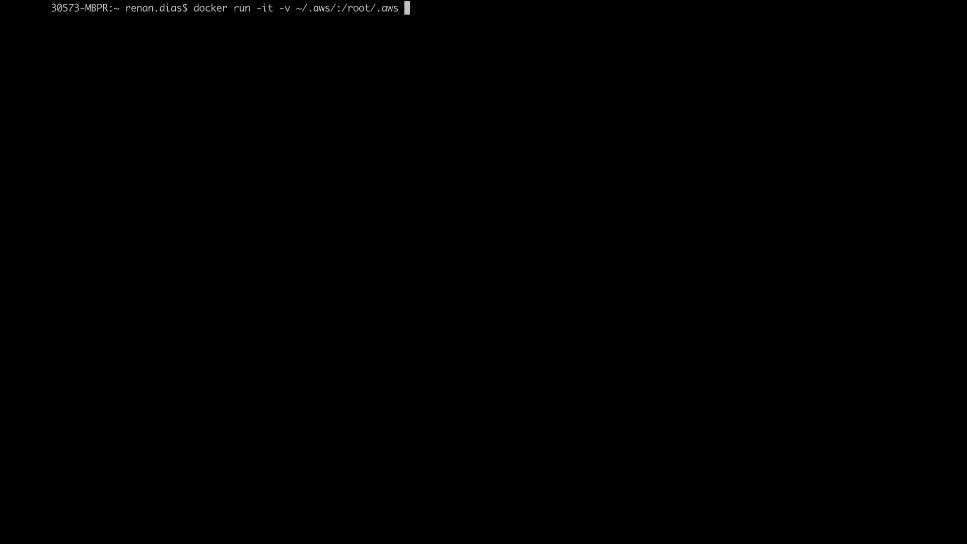
type("rhinosecuri")
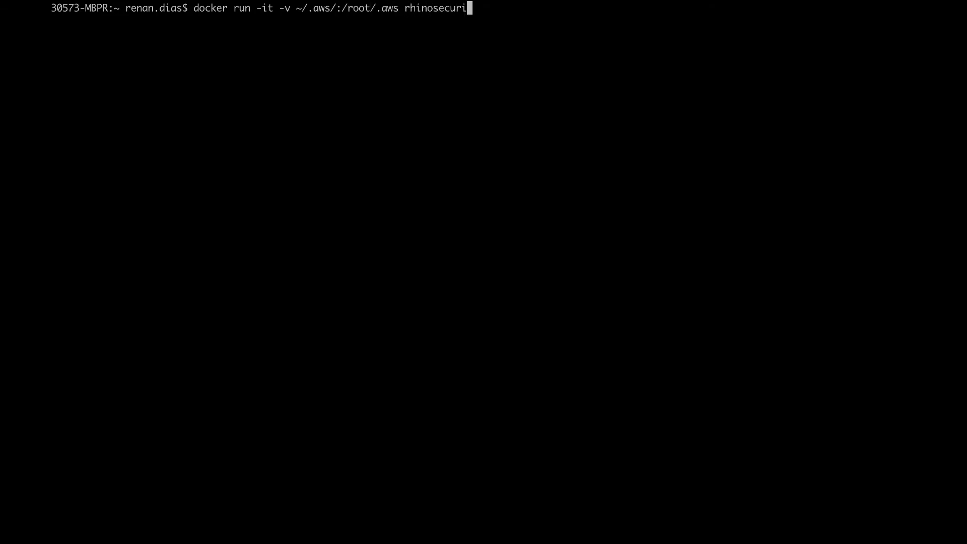
type("tylabs/pacu")
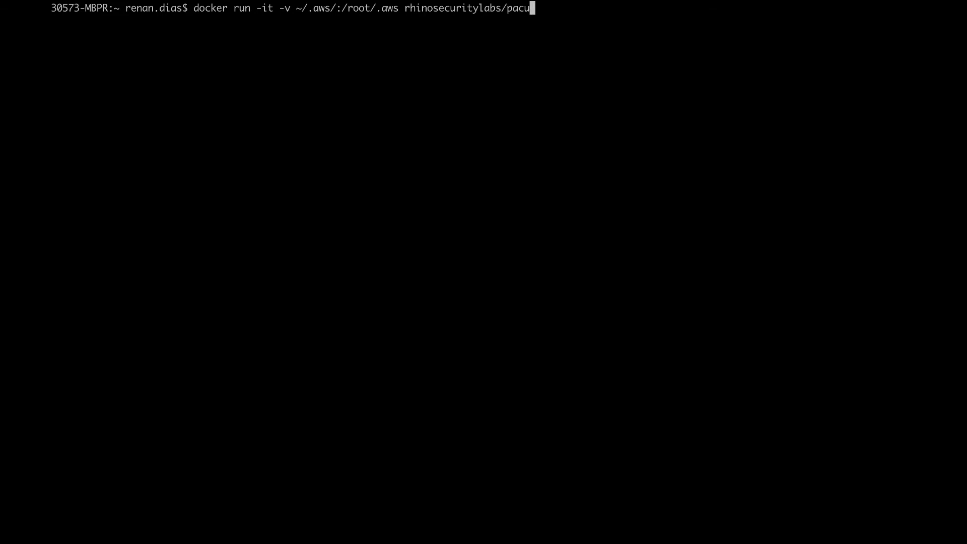
key("Return")
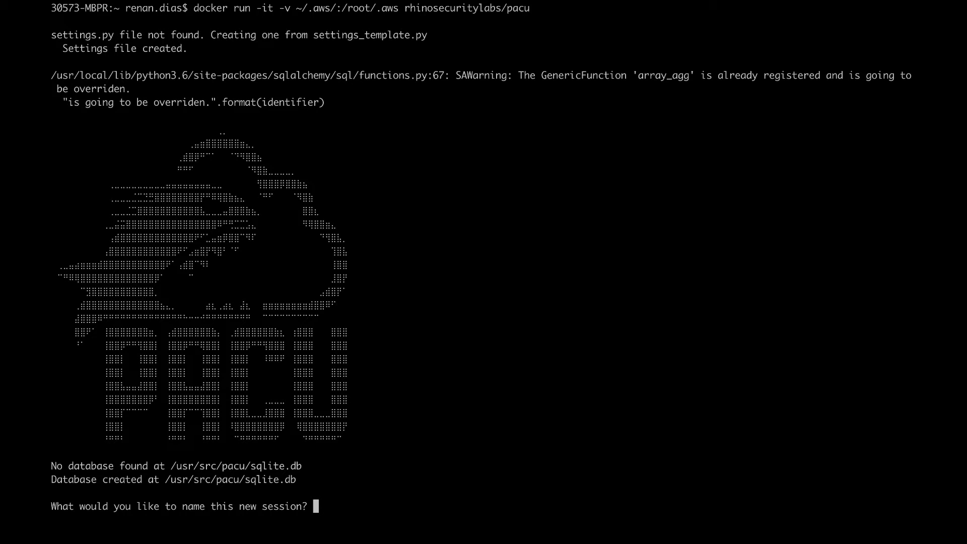
- Name the Pacu session 'confuseddeputy' and import the attacker profile's keys
type("confused")
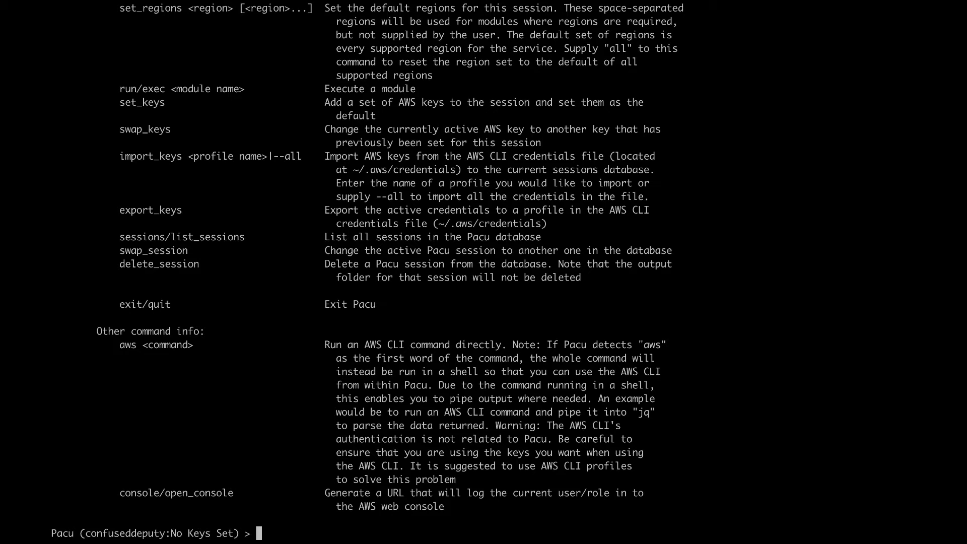
type("import_ke")
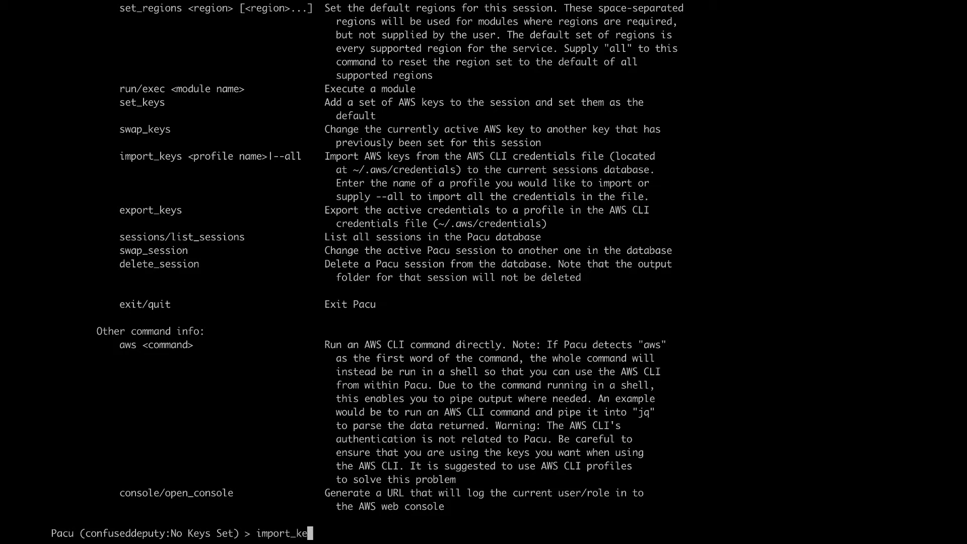
type("ys")
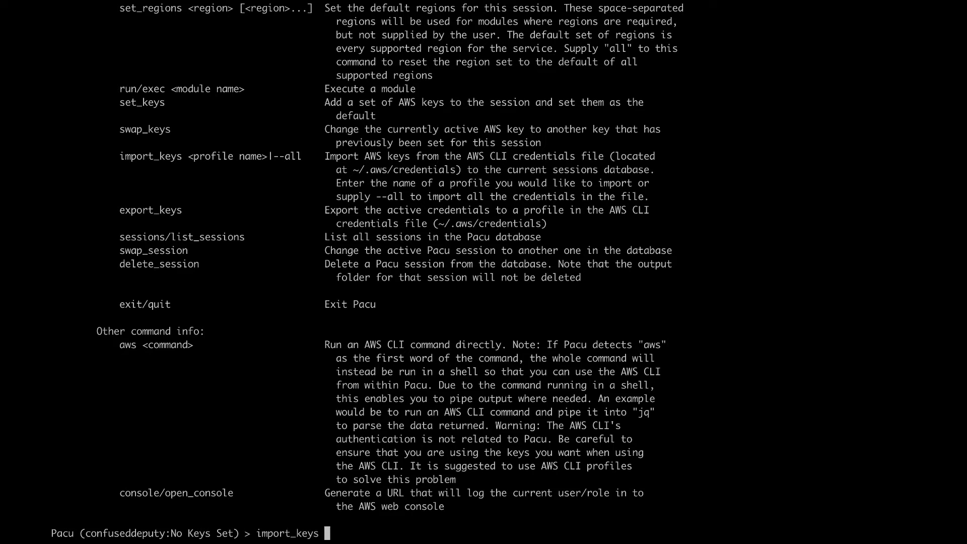
type("atta")
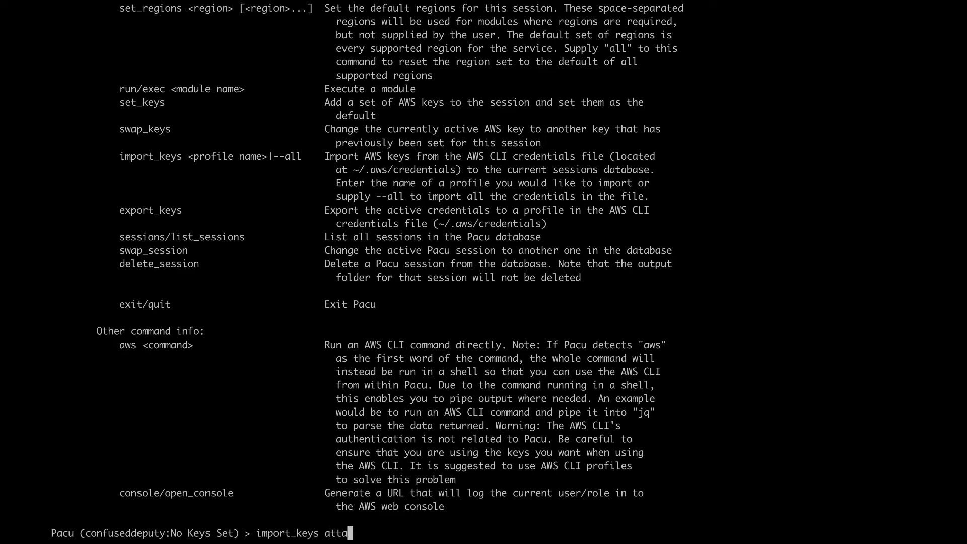
key("Return")
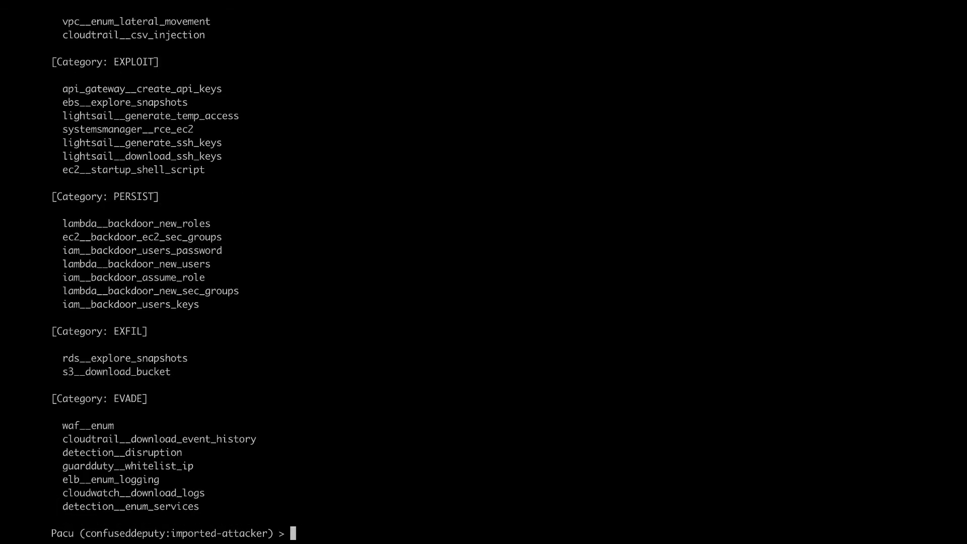
scroll("up", 3)
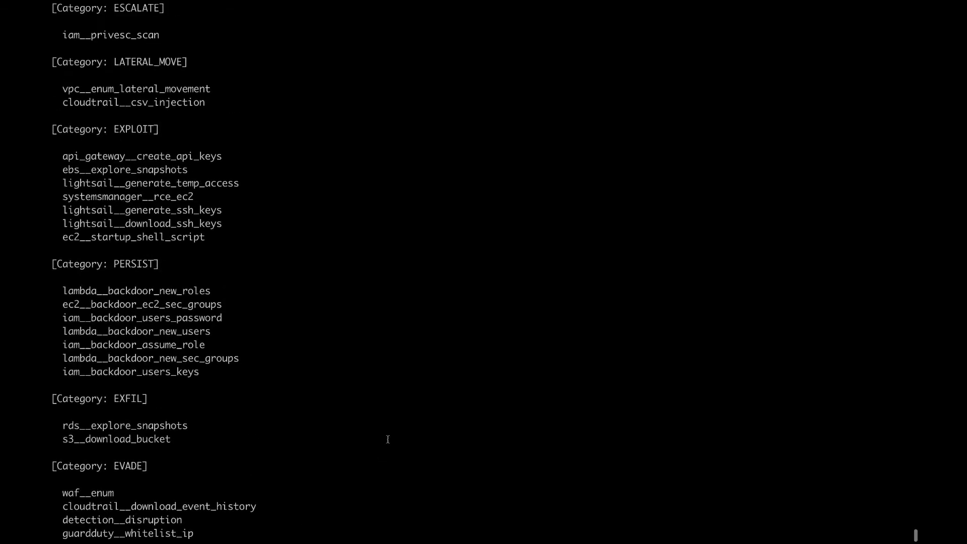
scroll("up", 3)
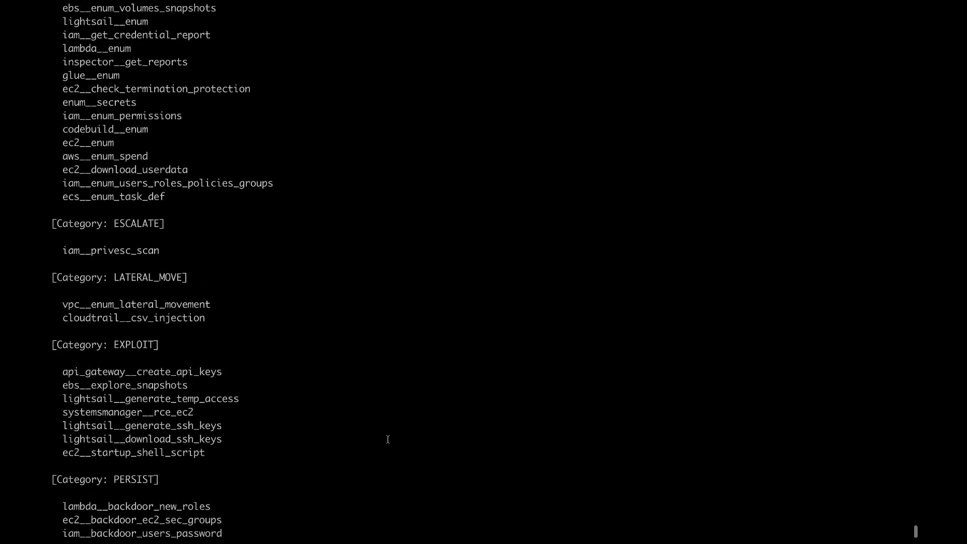
scroll("up", 3)
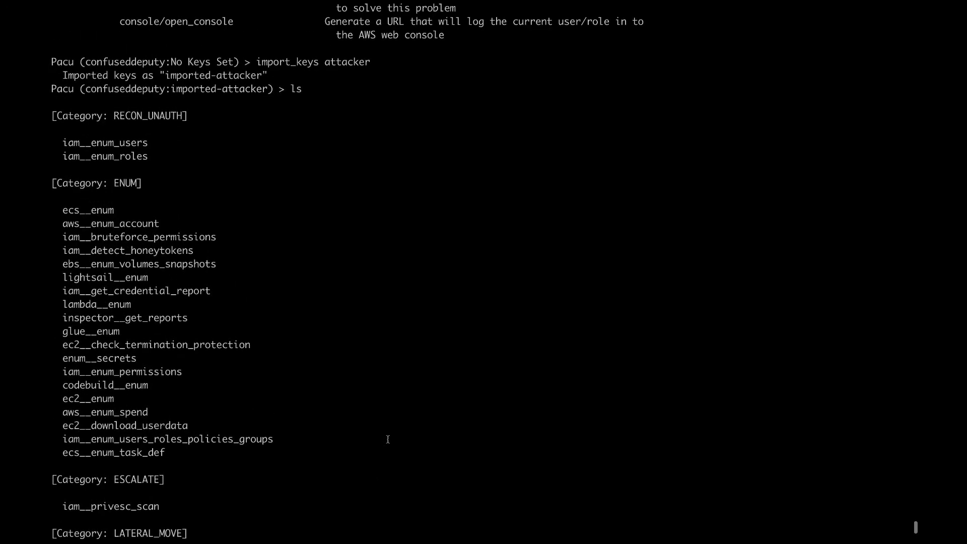
double_click(104, 156)
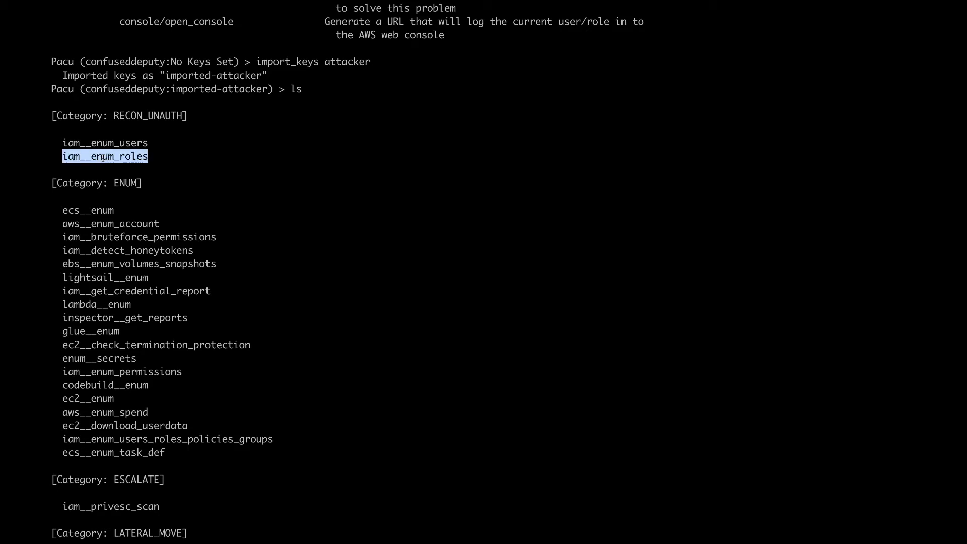
scroll("down", 3)
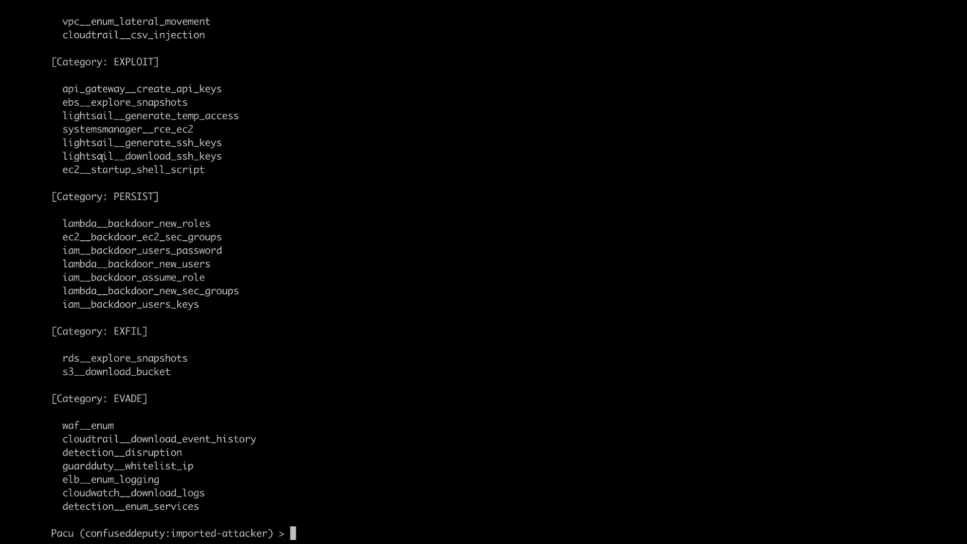
mouse_move(290, 239)
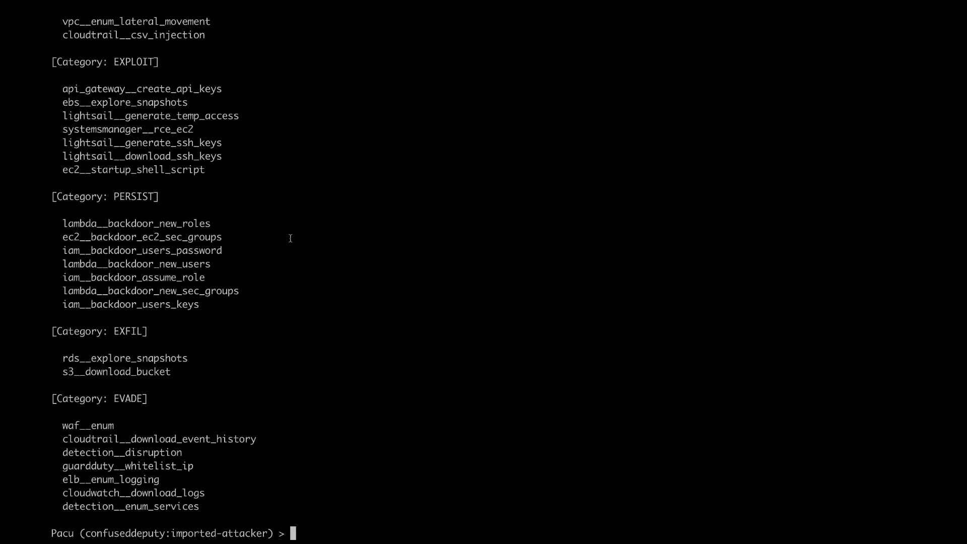
- Enter 'run iam__enum_roles --role-name' at the Pacu prompt
type("run")
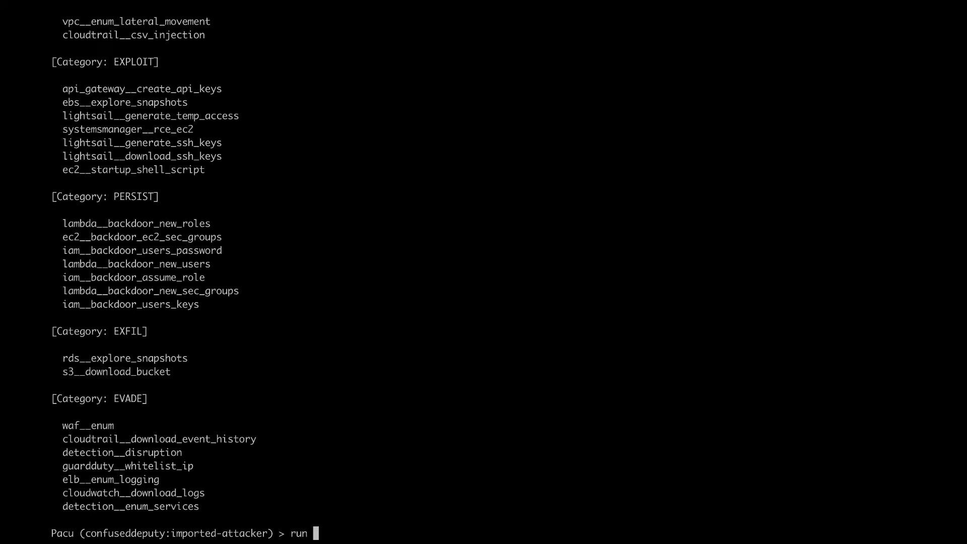
type("iam__enum_roles --")
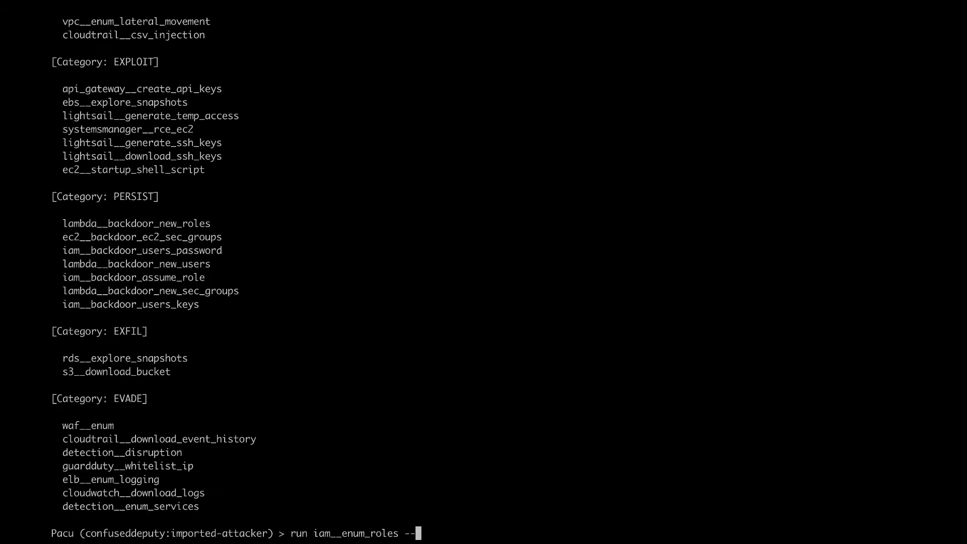
type("role-name")
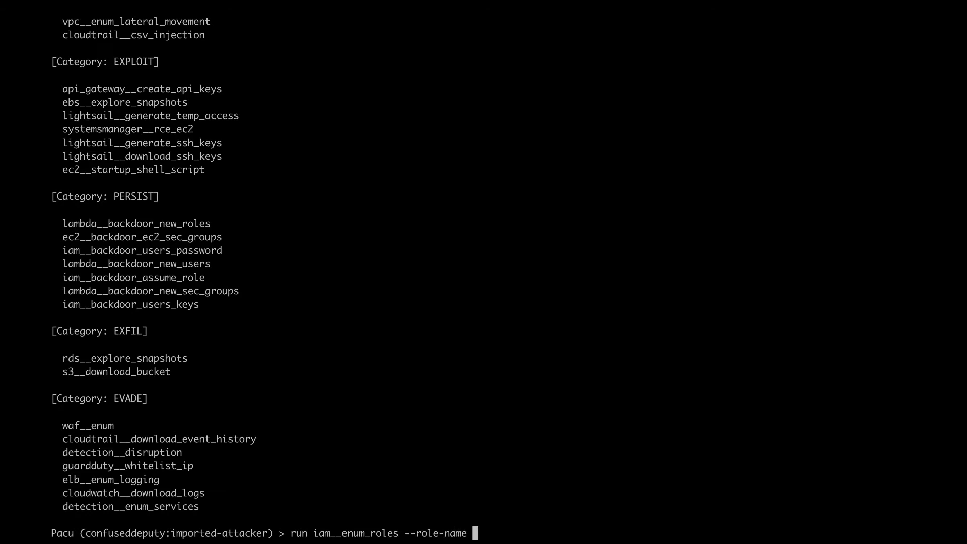
mouse_move(345, 352)
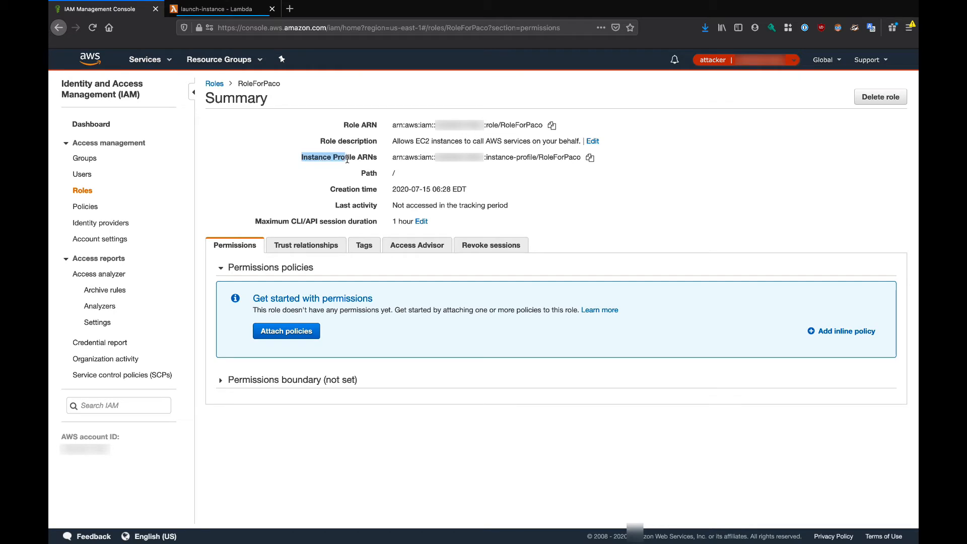
- Collapse the RoleForPaco role's empty Permissions policies section in the IAM console
left_click(220, 267)
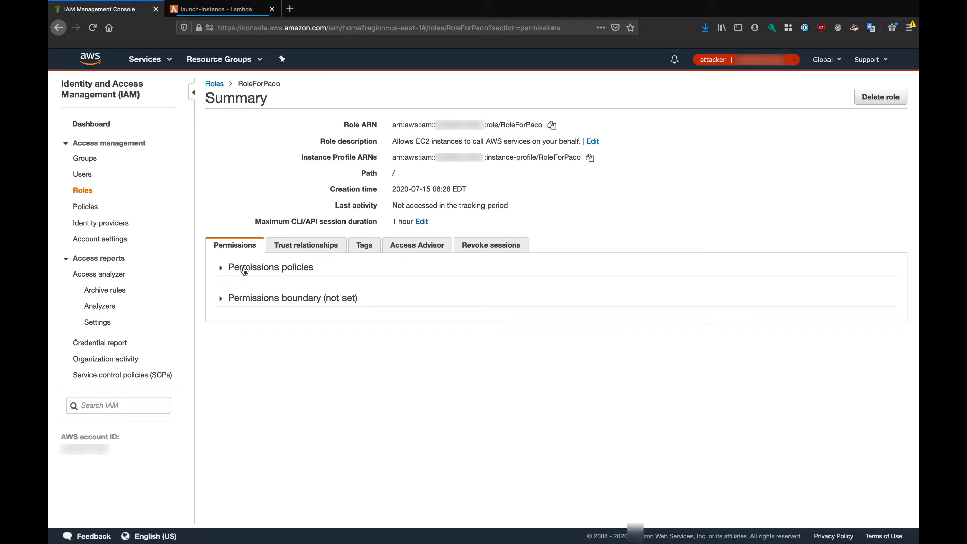
left_click(270, 267)
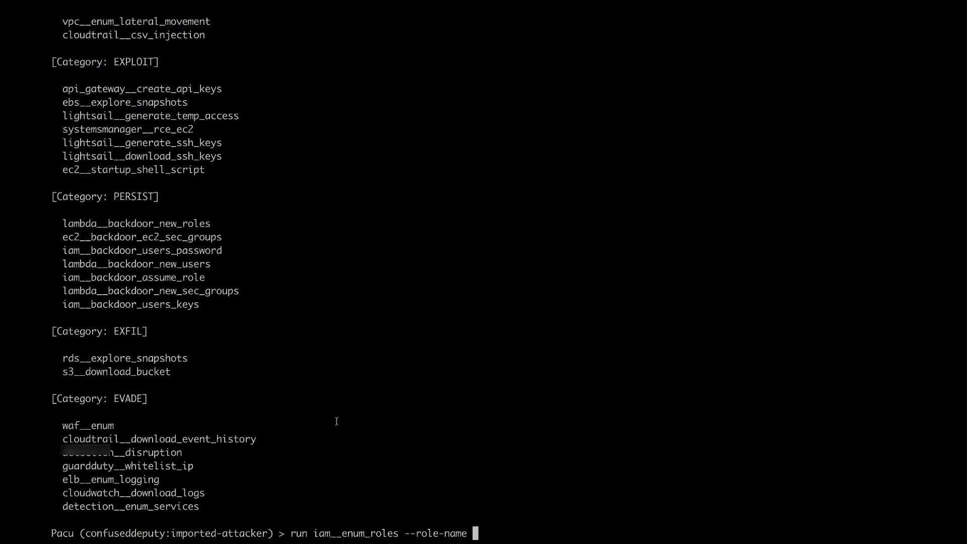
- Finish the command with role name RoleForPaco and --account-id, then run it
type("Role")
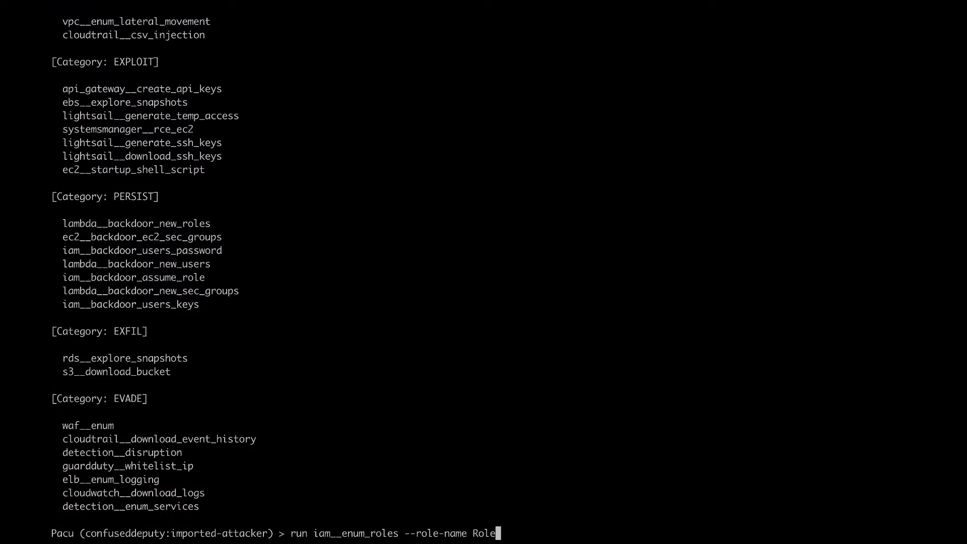
type("ForPaco")
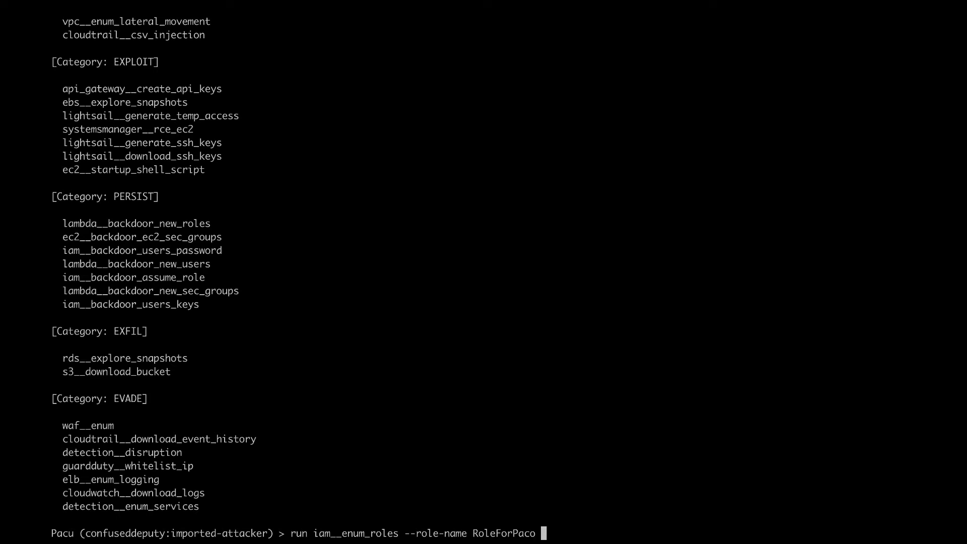
type("--ac")
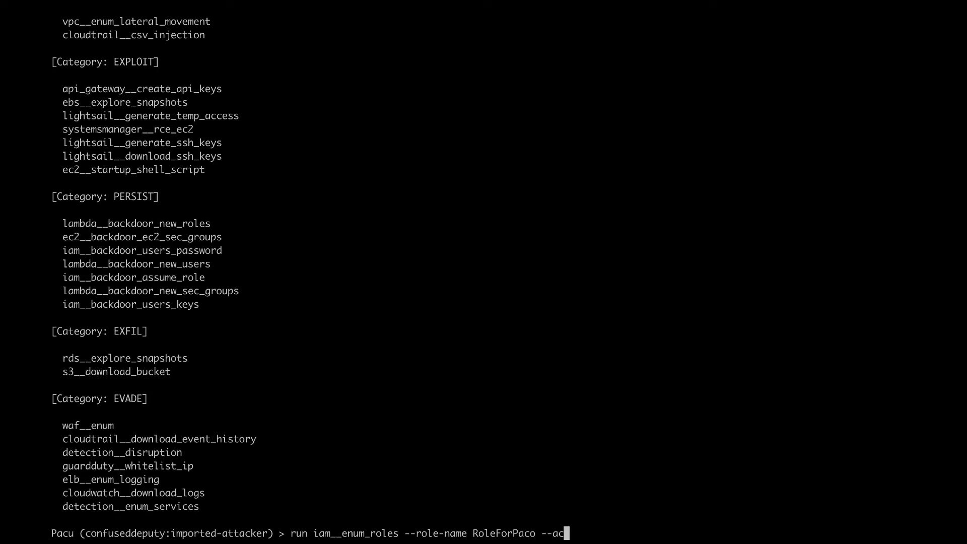
type("count-")
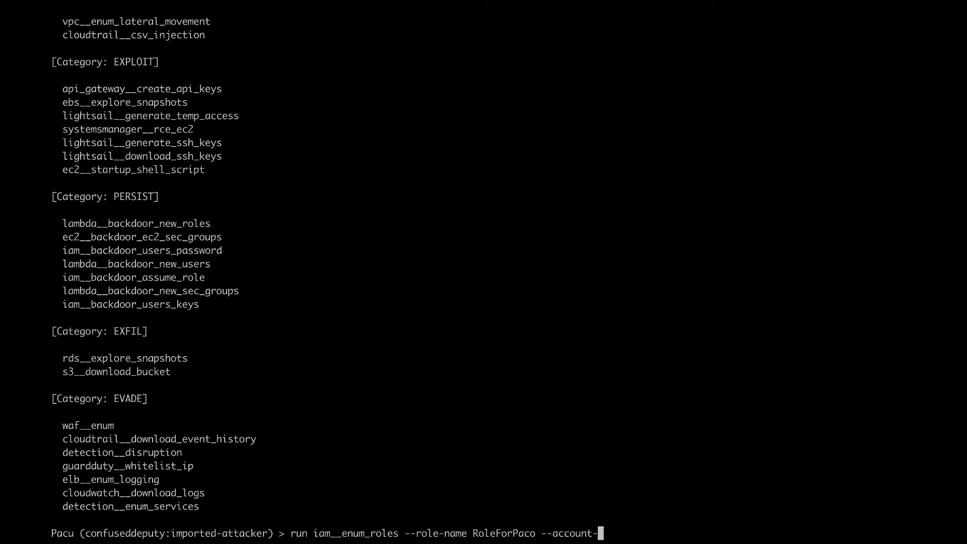
type("id 2218")
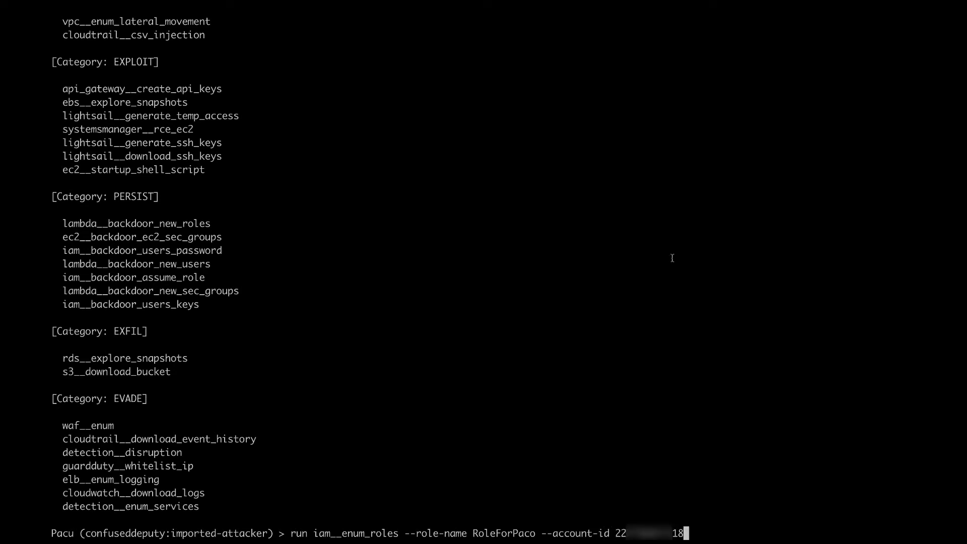
key("Return")
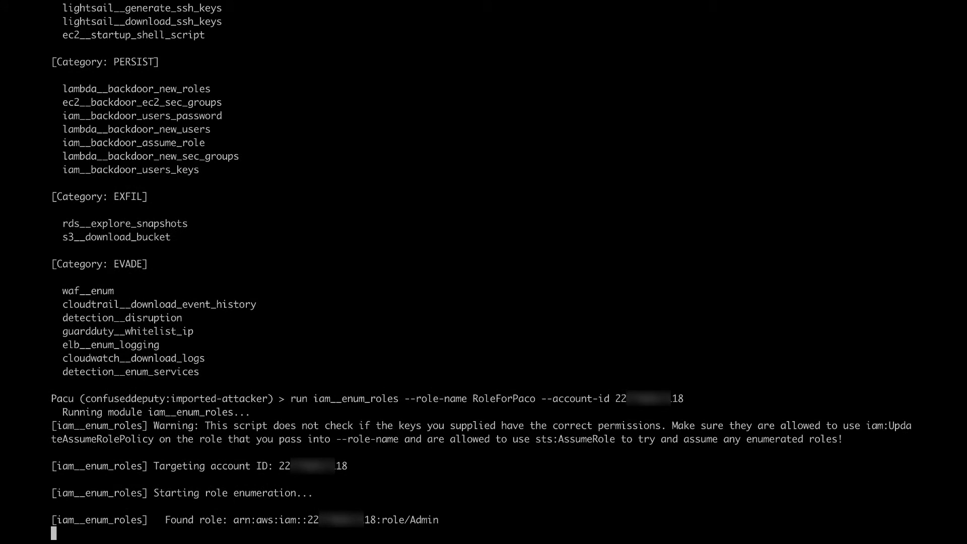
mouse_move(447, 511)
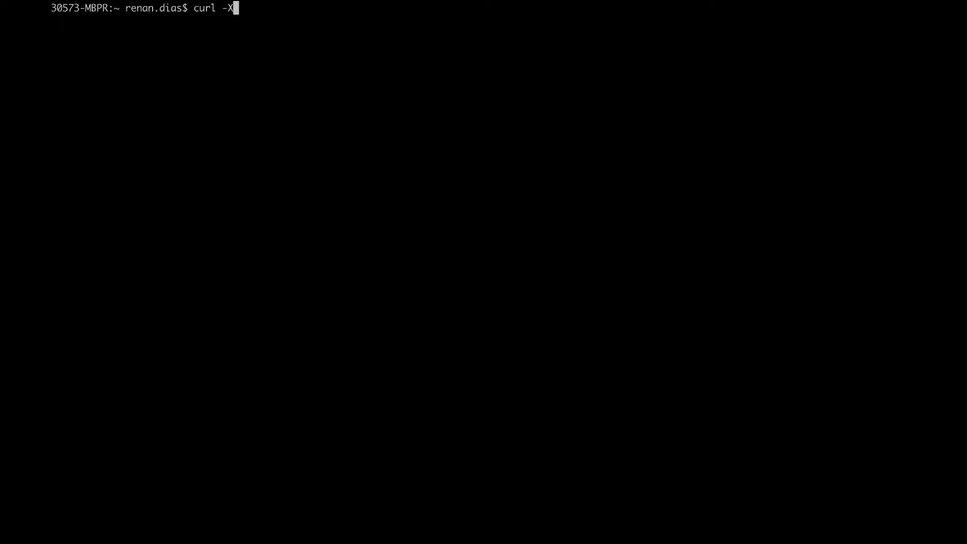
- Type a curl POST to the execute-api URL with the Admin role ARN and 10.0.0.0 vpc-cidr
type("POST")
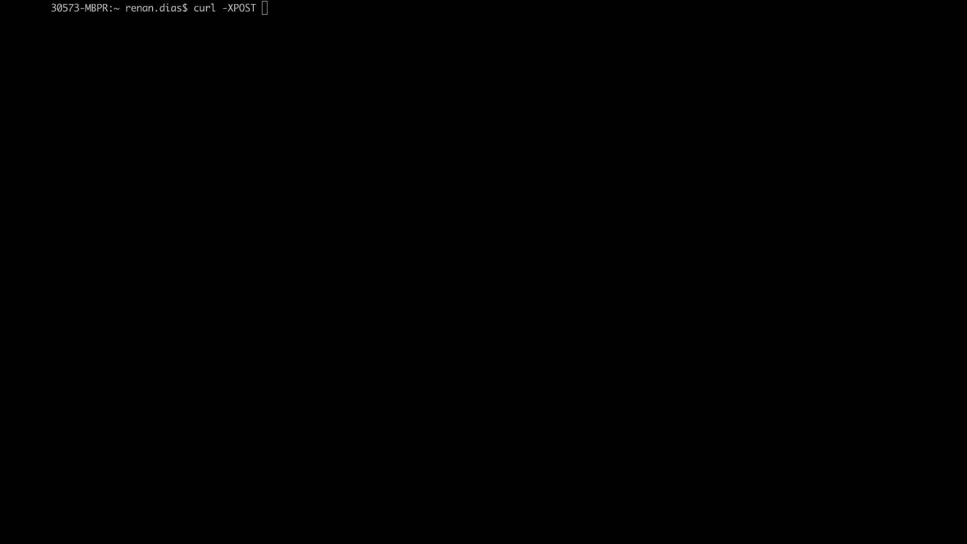
type("https://7imgbiutp0.execute-api.us-east-1.amazonaws.com")
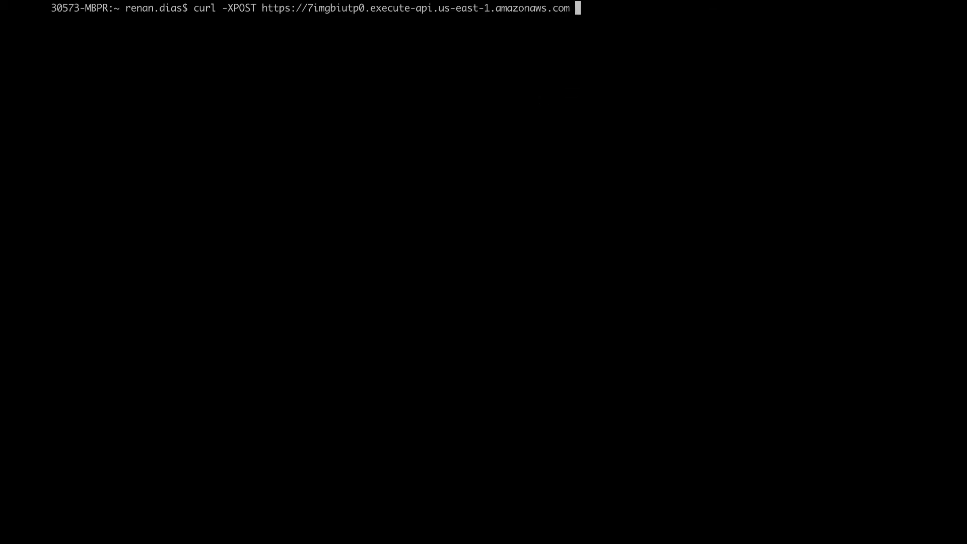
type("-d '{'")
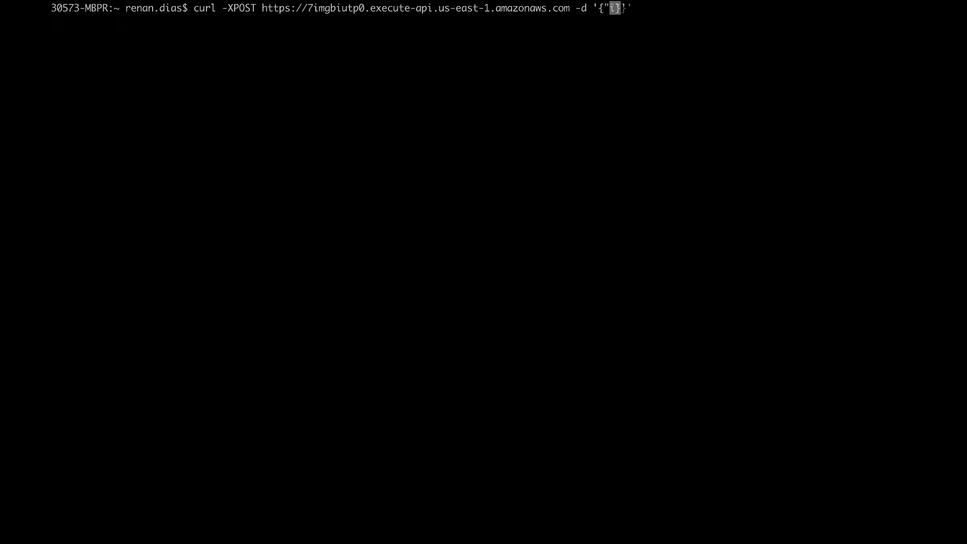
type("iam-role\": \"arn:aws:iam::2218:role/Admin\"")
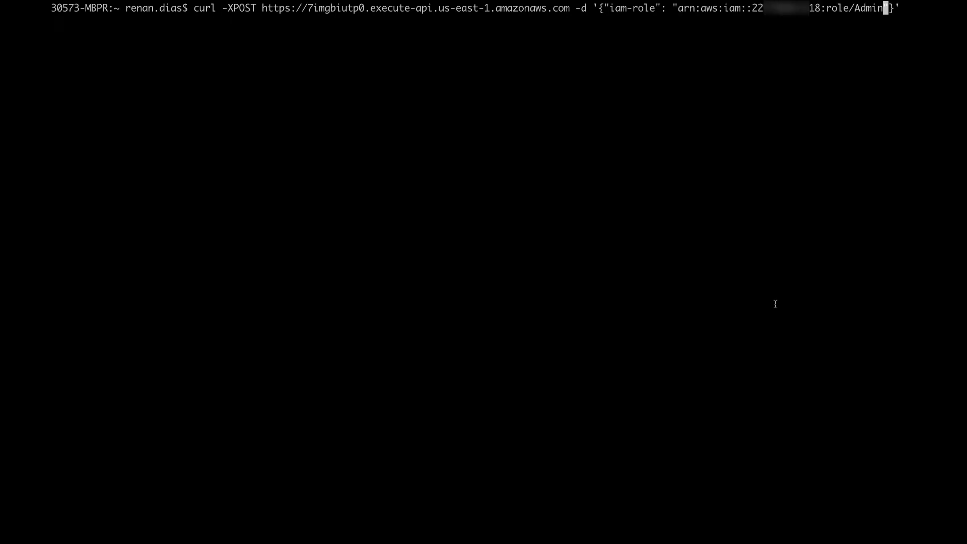
type(", \"vp")
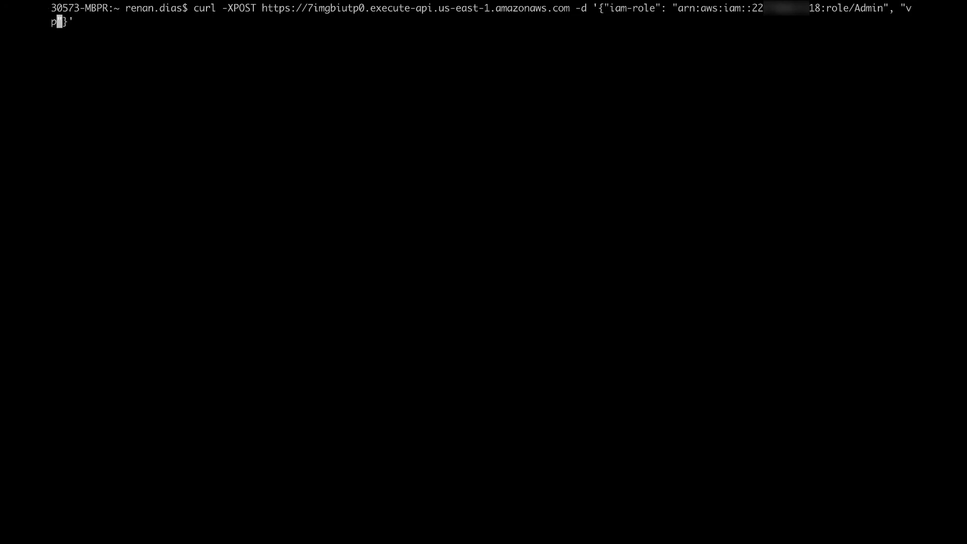
type("c-ci")
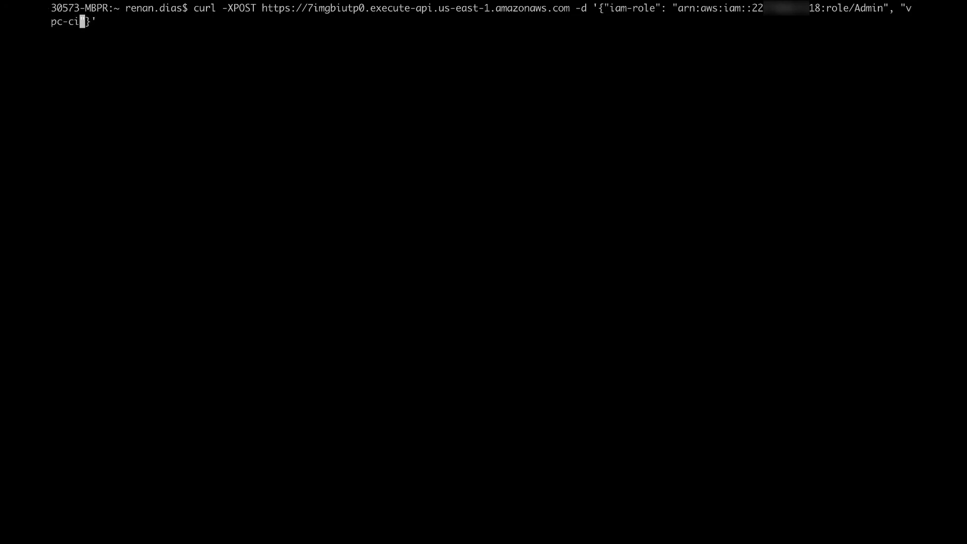
type("dr\": \"")
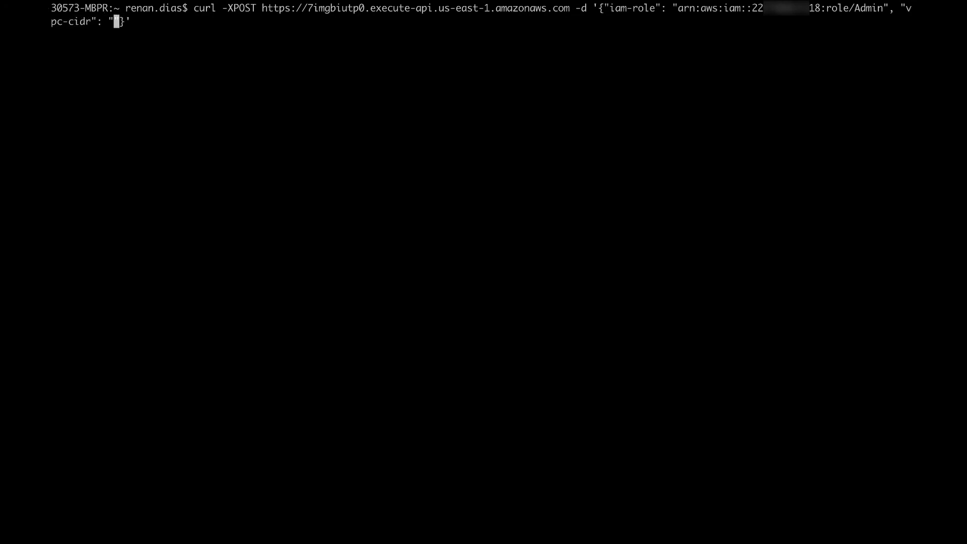
type("10.0.0.0/")
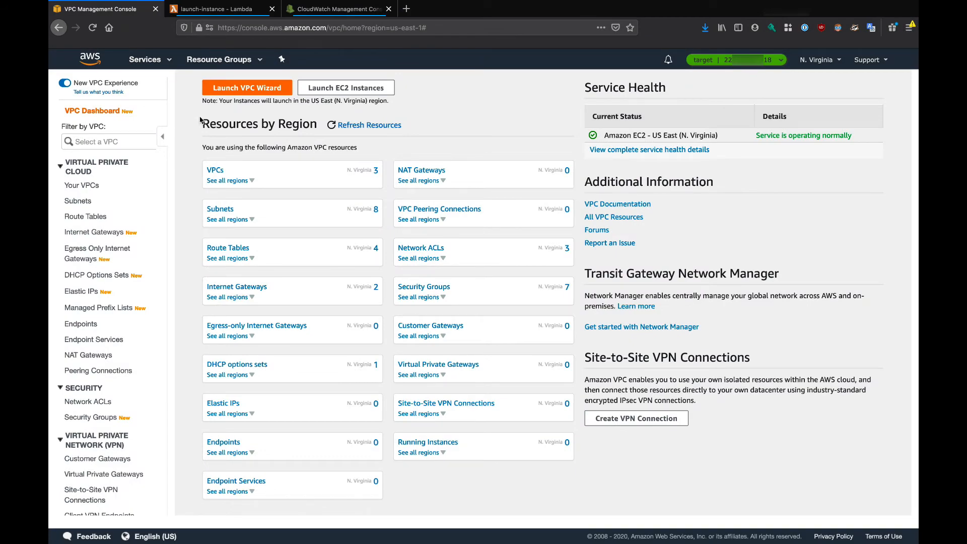
- Open Your VPCs to confirm the new 10.0.0.0/22 VPC beside the 172.x VPCs
left_click(83, 186)
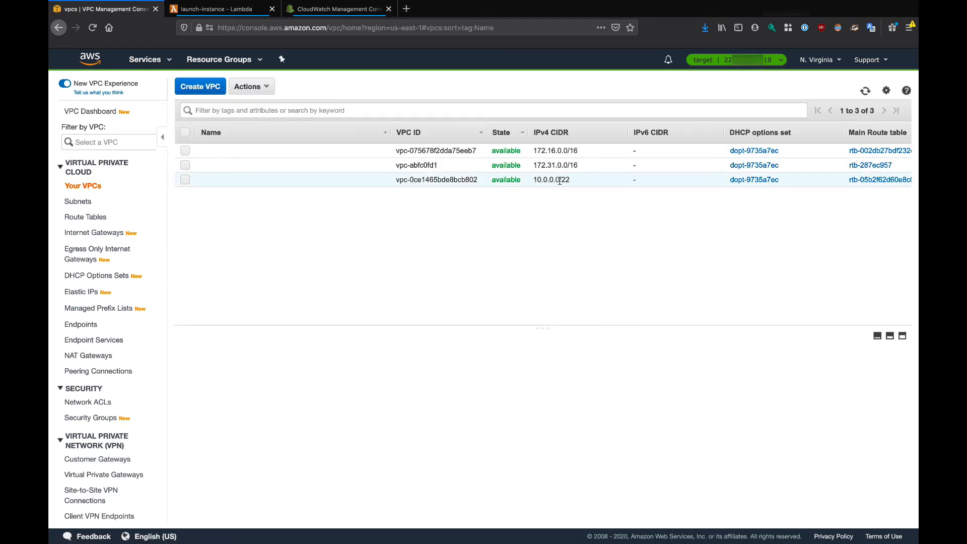
mouse_move(580, 185)
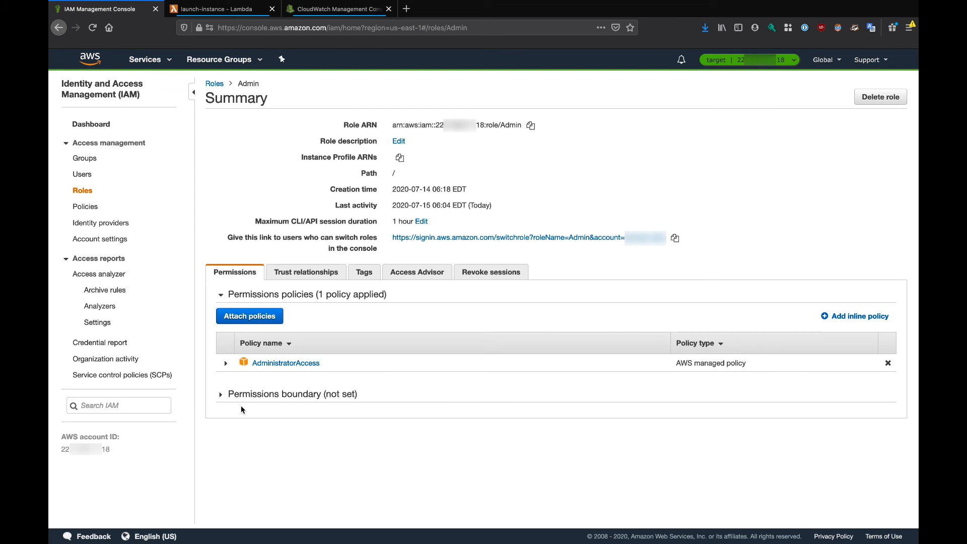
mouse_move(294, 322)
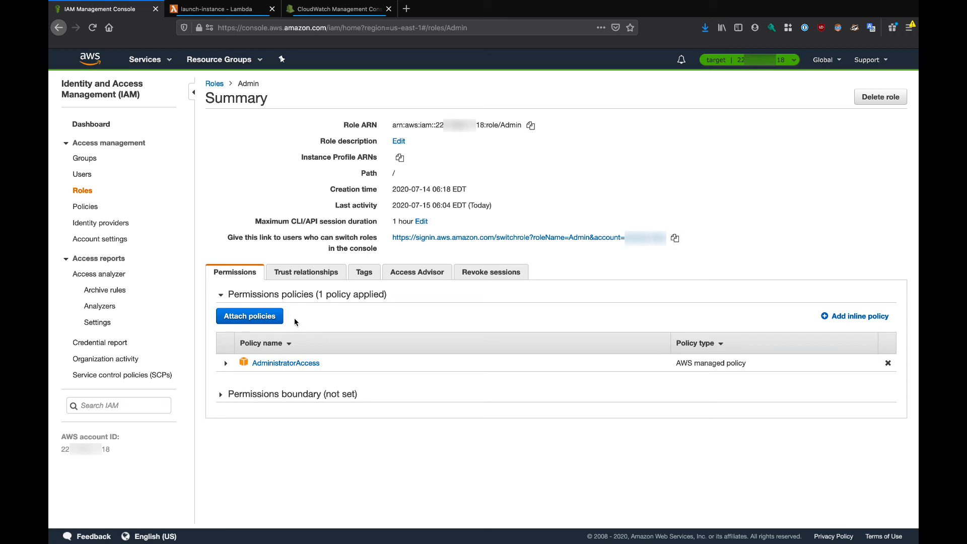
left_click(305, 272)
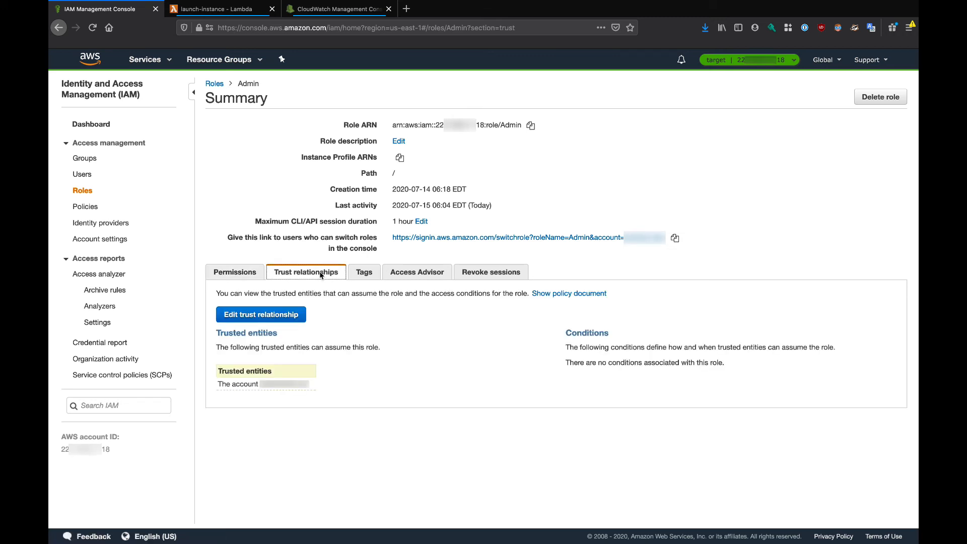
left_click(260, 314)
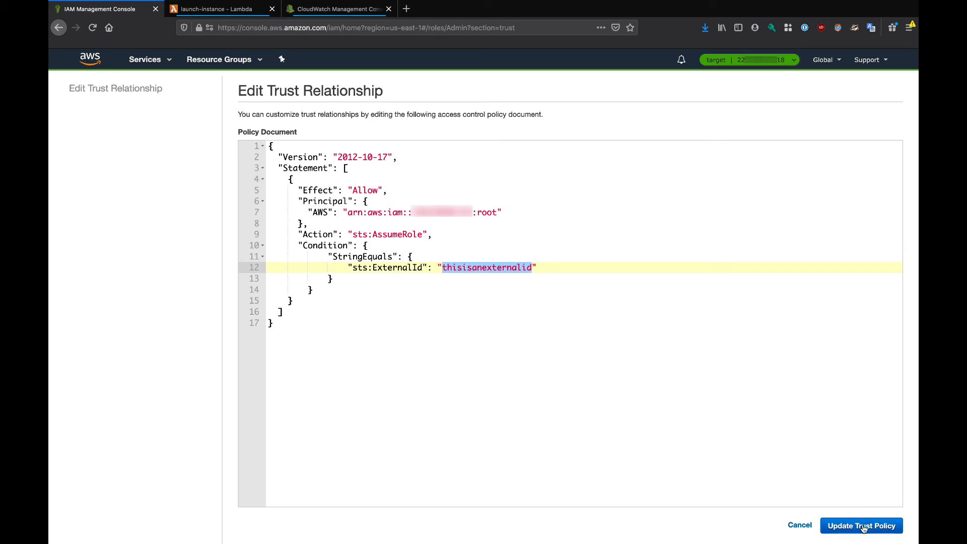
left_click(861, 525)
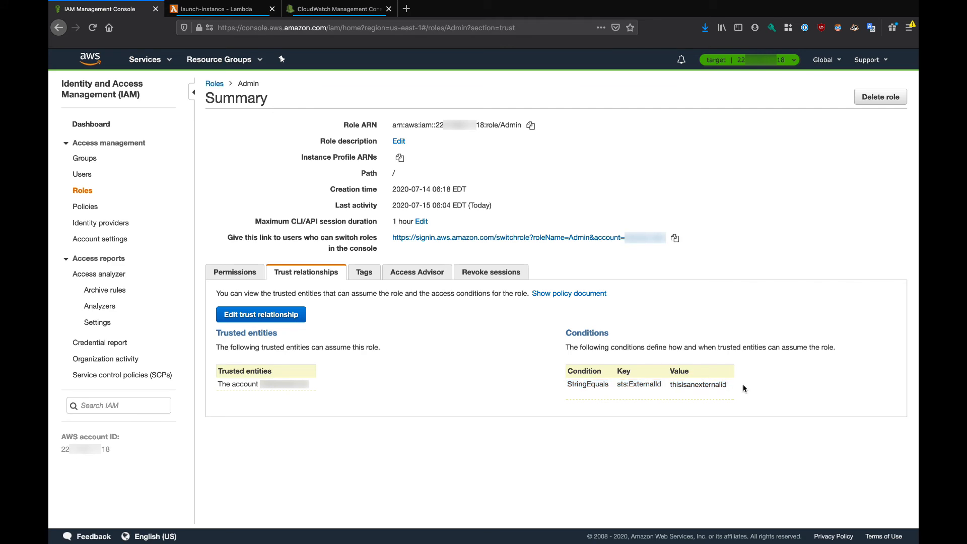
left_click(217, 9)
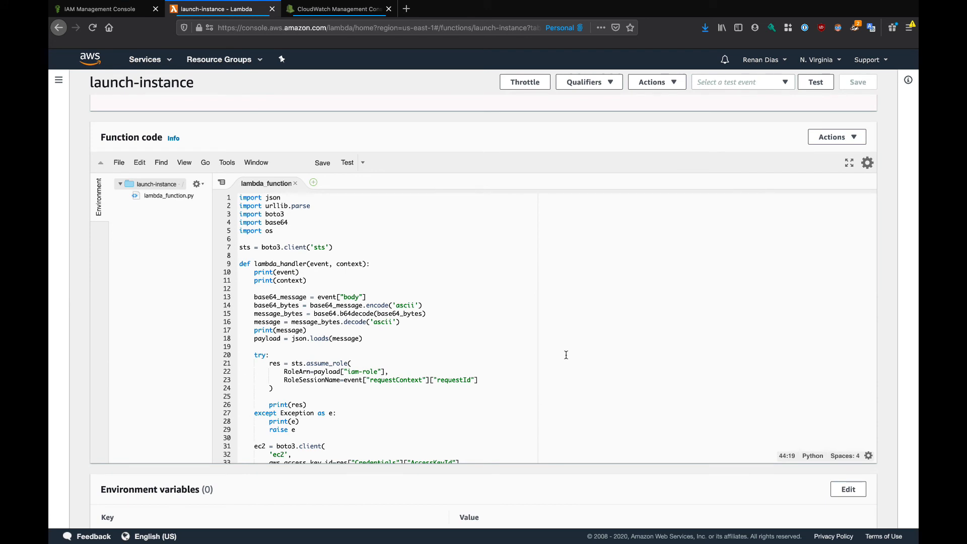
mouse_move(546, 358)
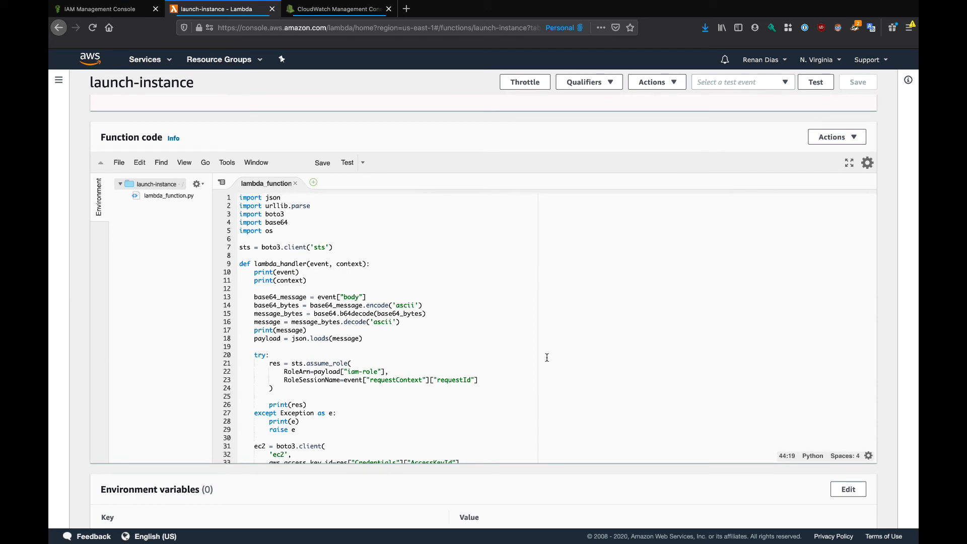
- Review the launch-instance code's payload parsing line and VPC creation call
double_click(346, 338)
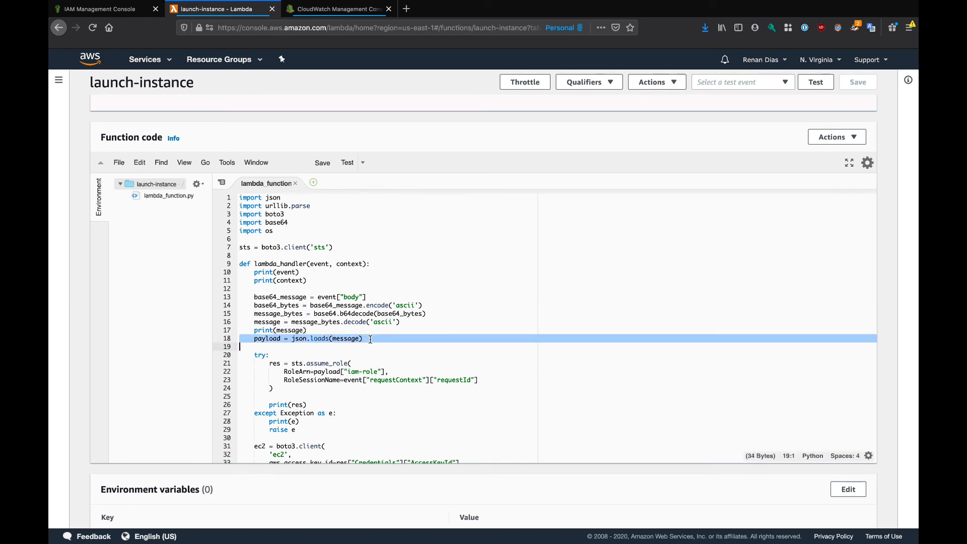
scroll("down", 3)
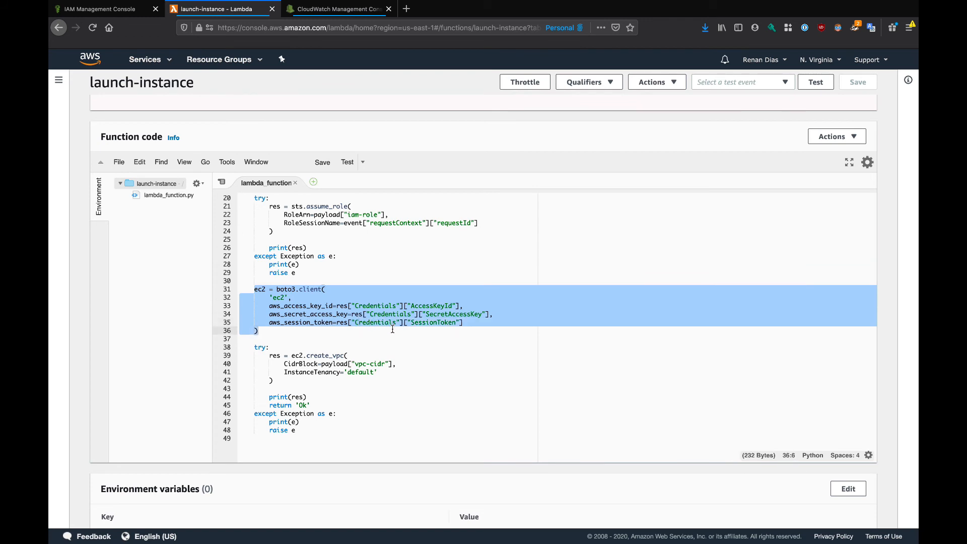
left_click(270, 355)
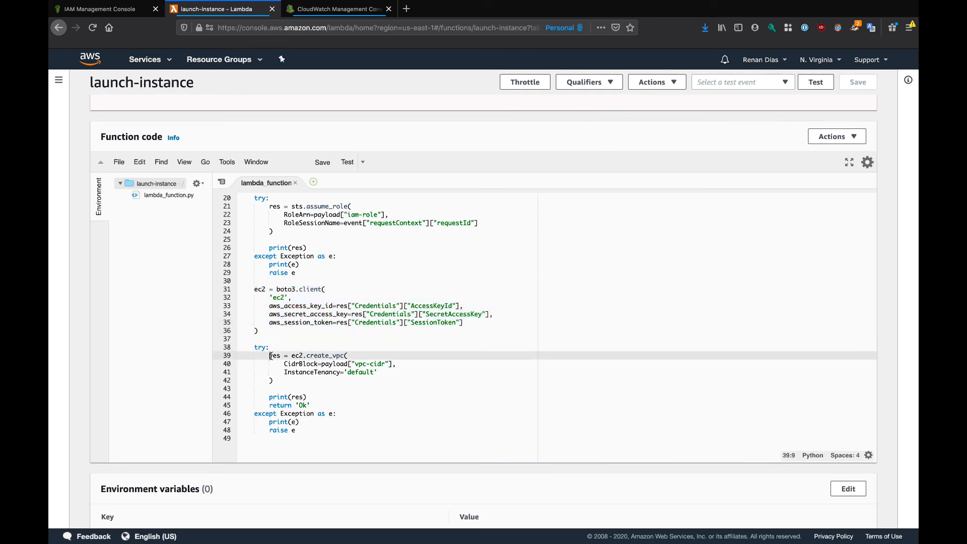
left_click(301, 380)
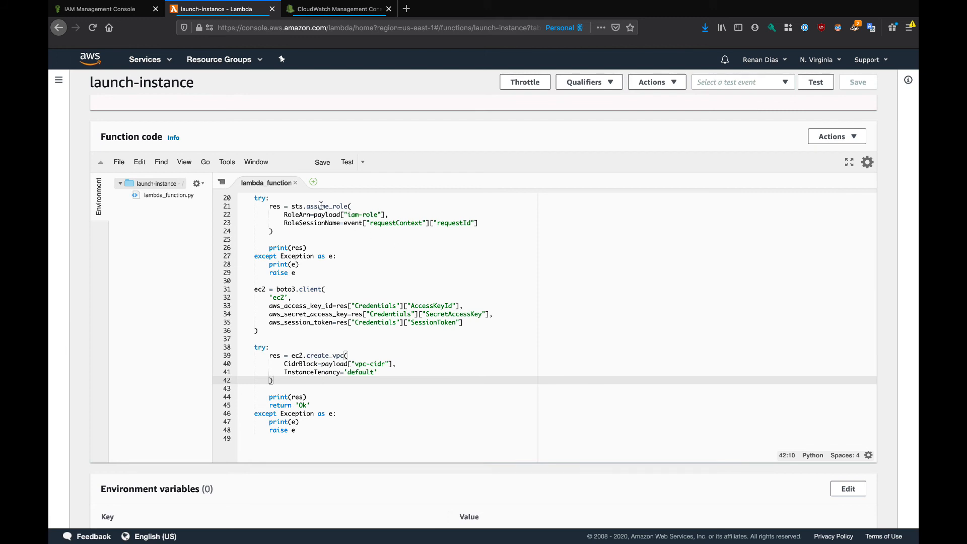
- Add ExternalId=payload['external-id'] to the assume_role call and save the function
left_click(480, 223)
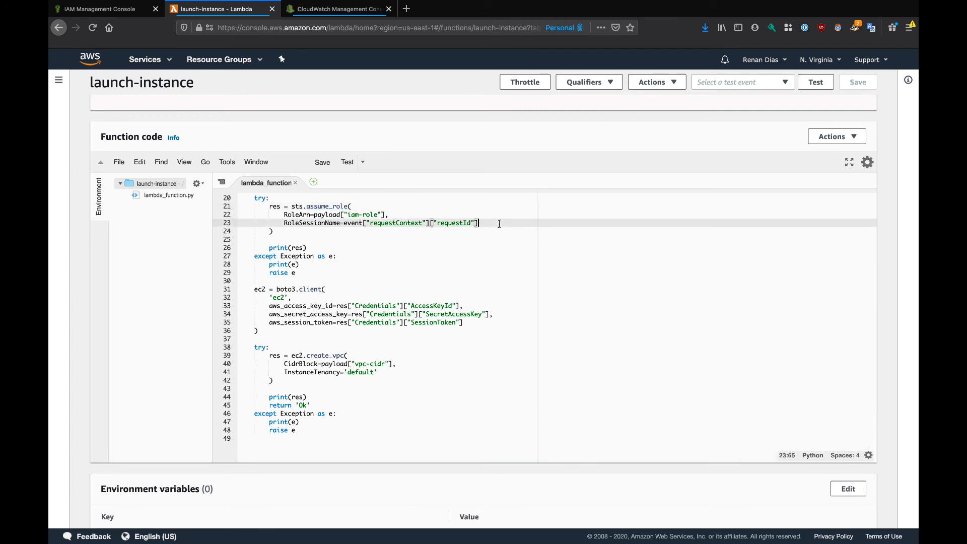
type("ExternalId='string'")
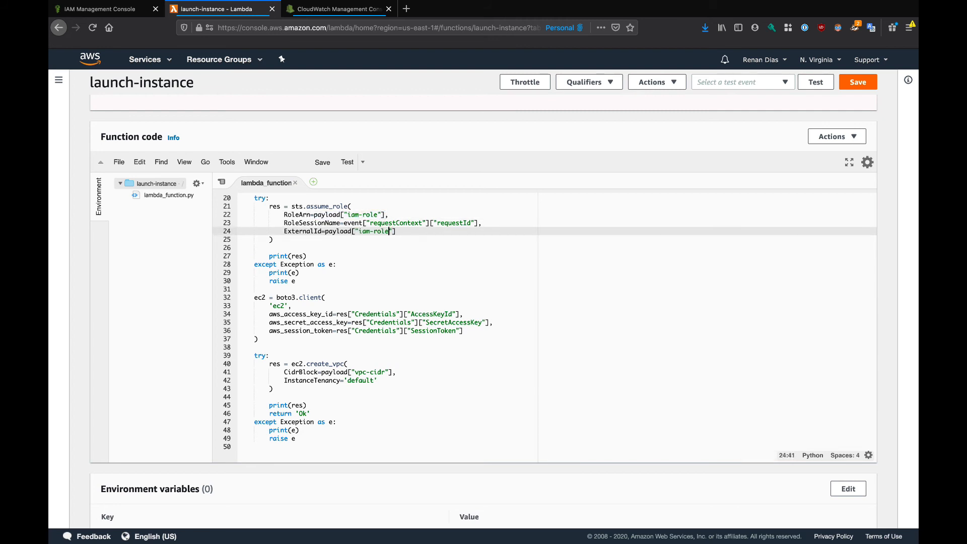
type("external-id")
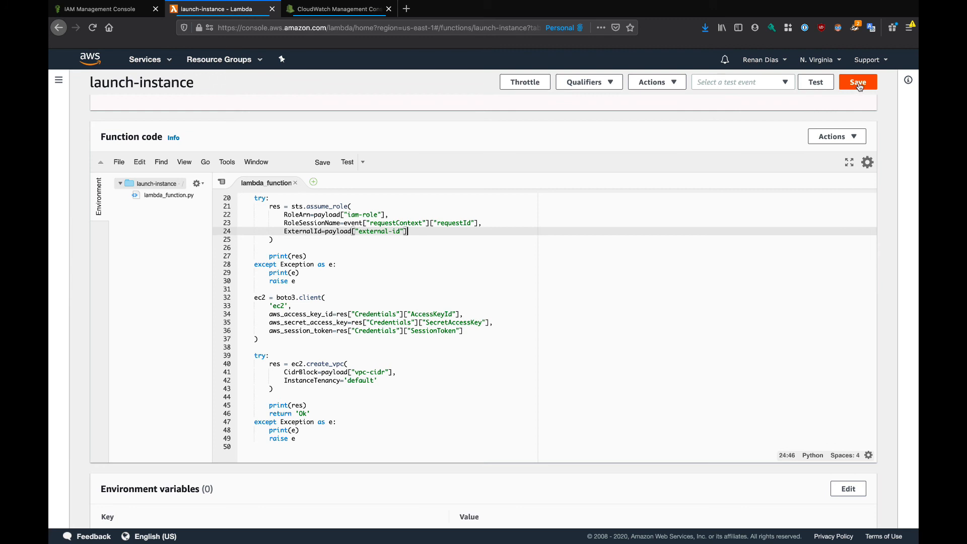
left_click(858, 82)
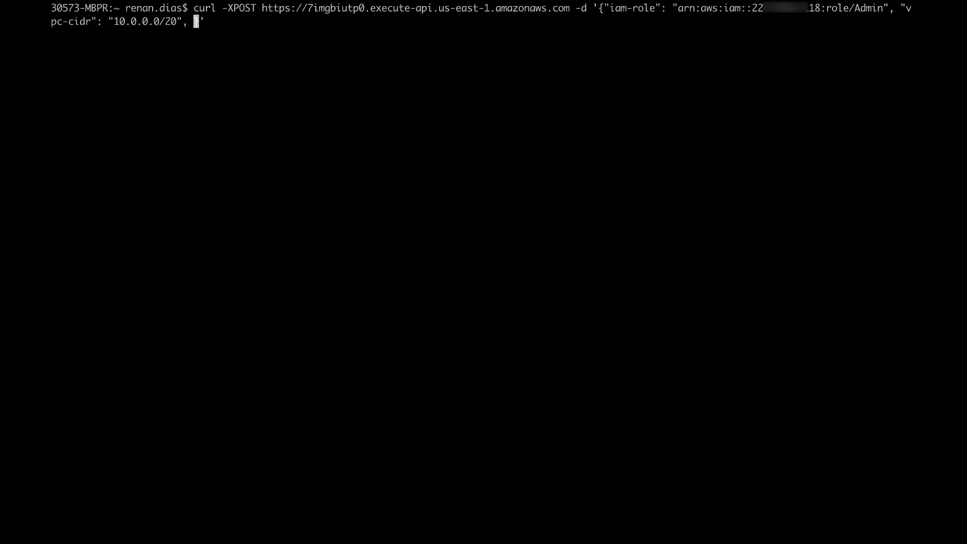
- Send the curl request with external-id 'thisisaguess' added to the JSON body
type("\"}")
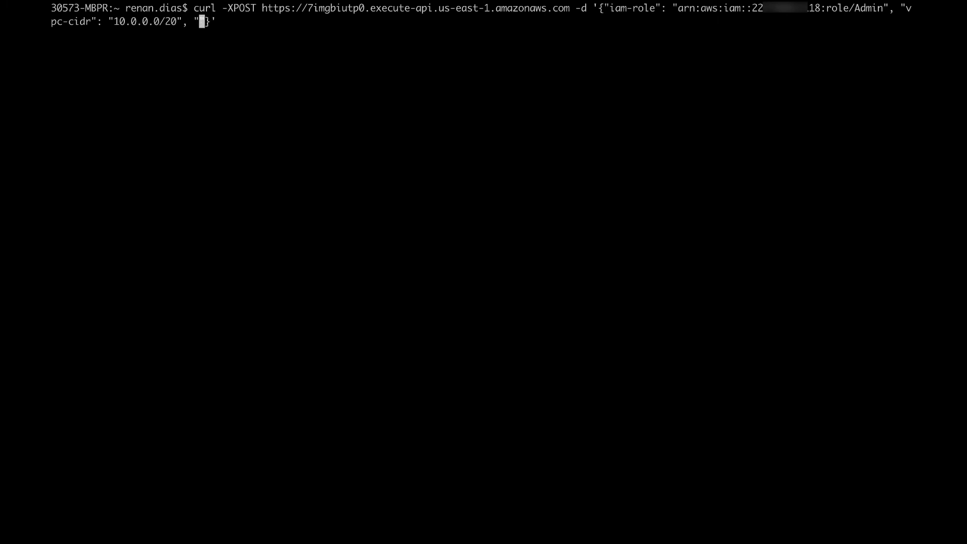
type("external-id")
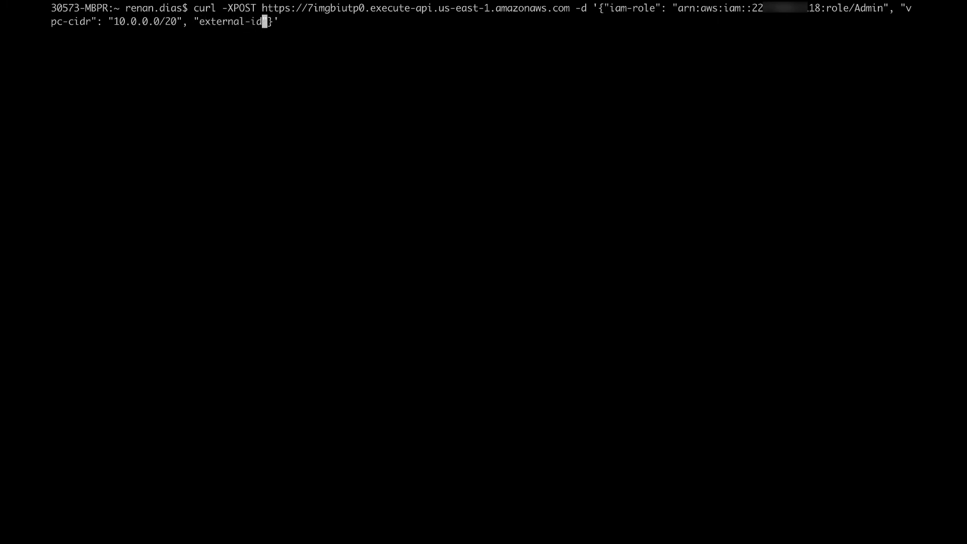
type("\":")
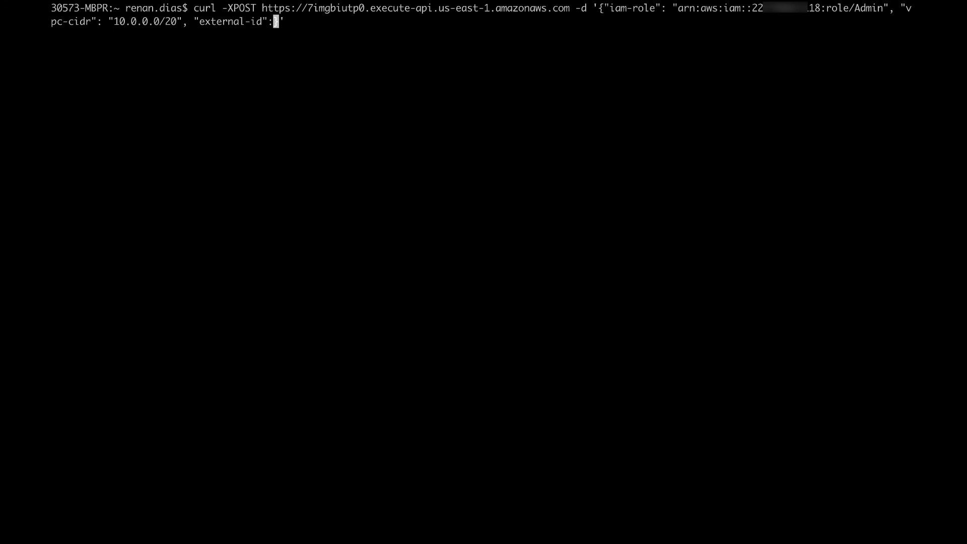
type("\"thisi")
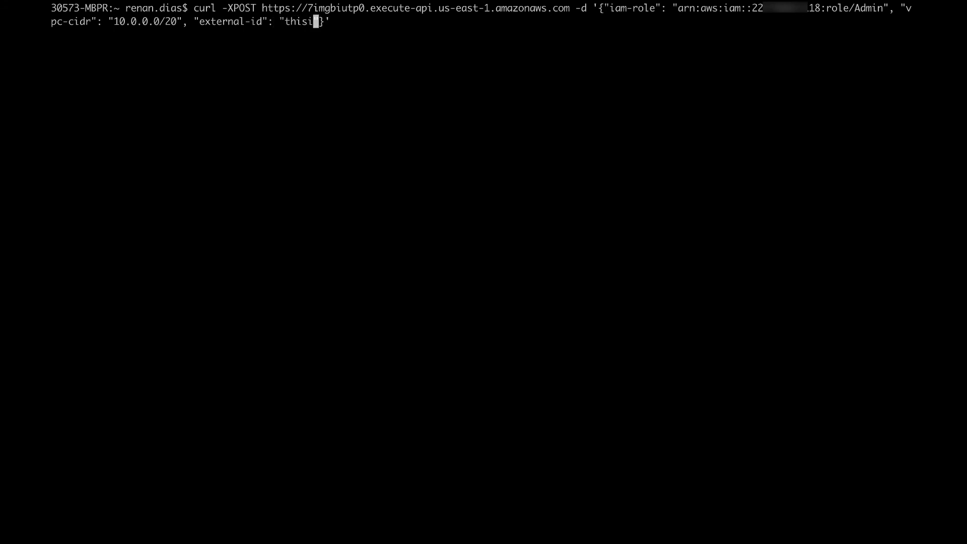
type("saguess")
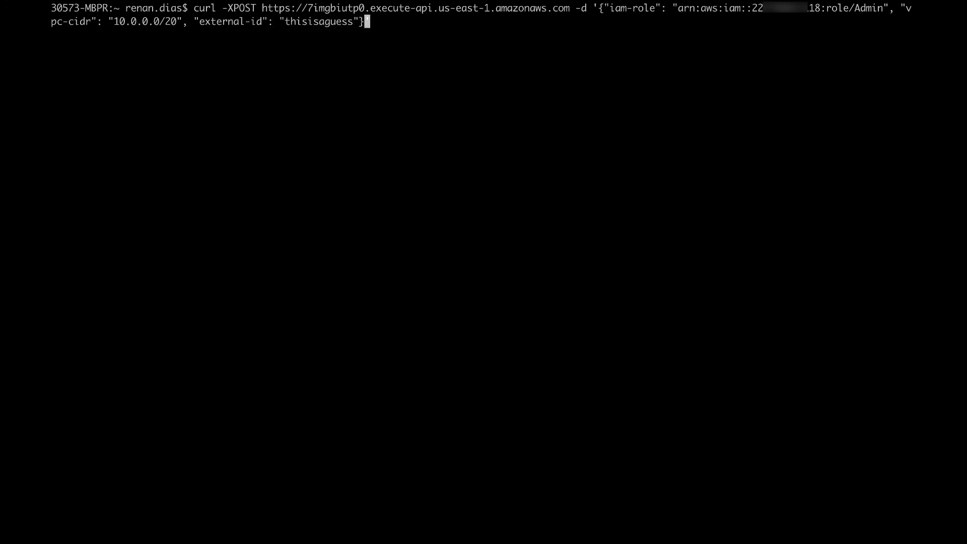
key("Return")
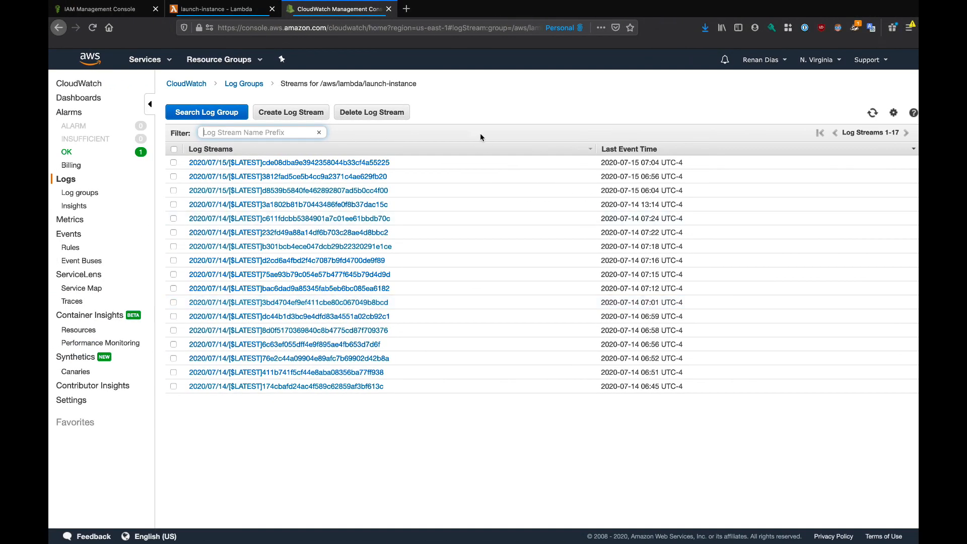
- Bring up the log streams for the /aws/lambda/launch-instance log group in CloudWatch
left_click(288, 162)
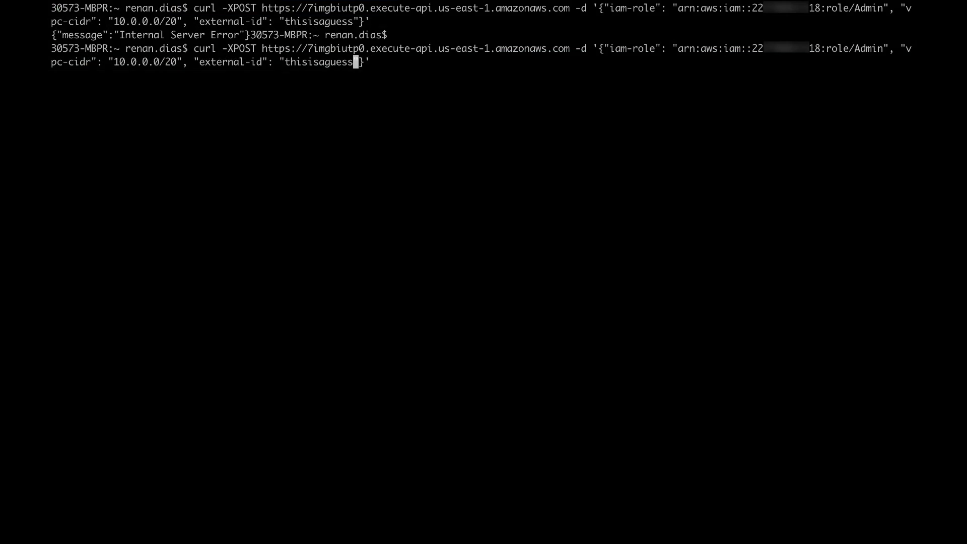
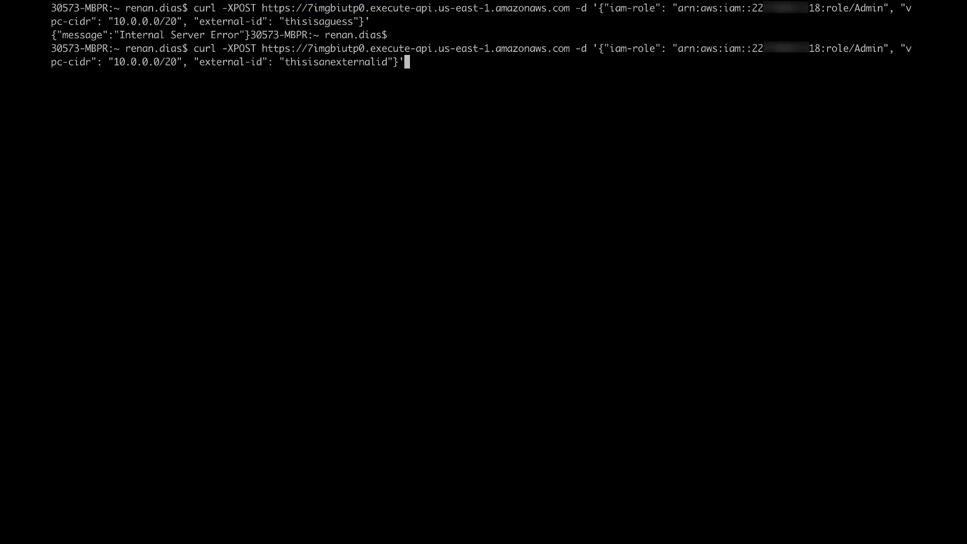
- Resend the curl request with external-id thisisanexternalid
key("Return")
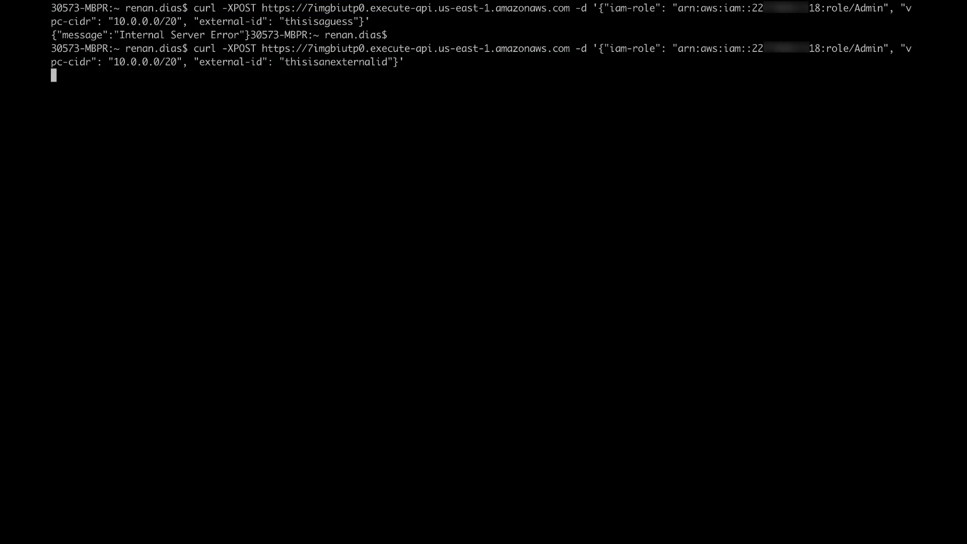
key("Return")
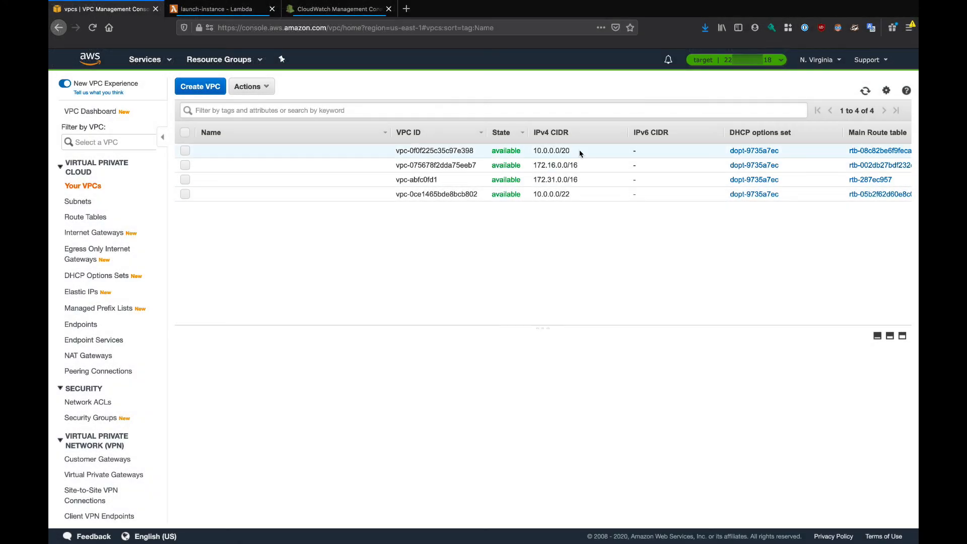
mouse_move(583, 151)
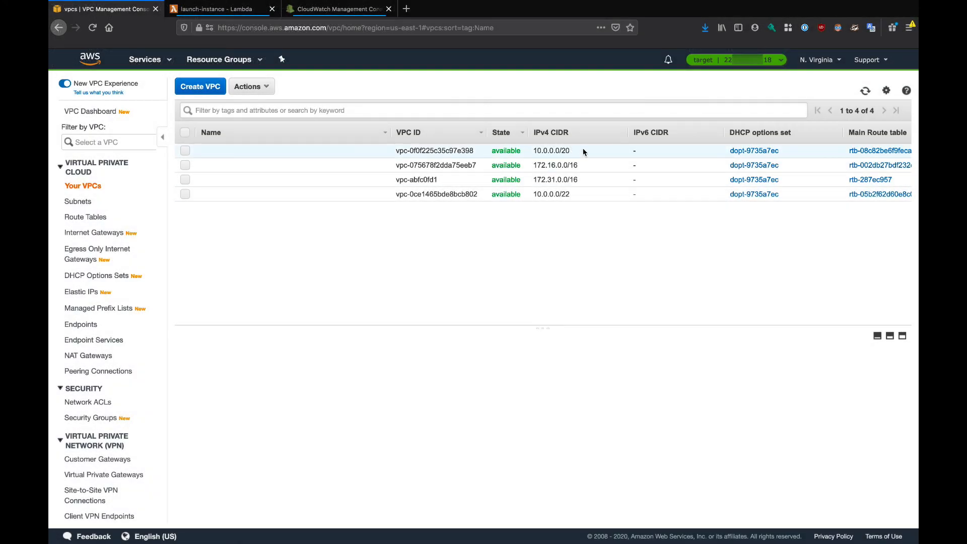